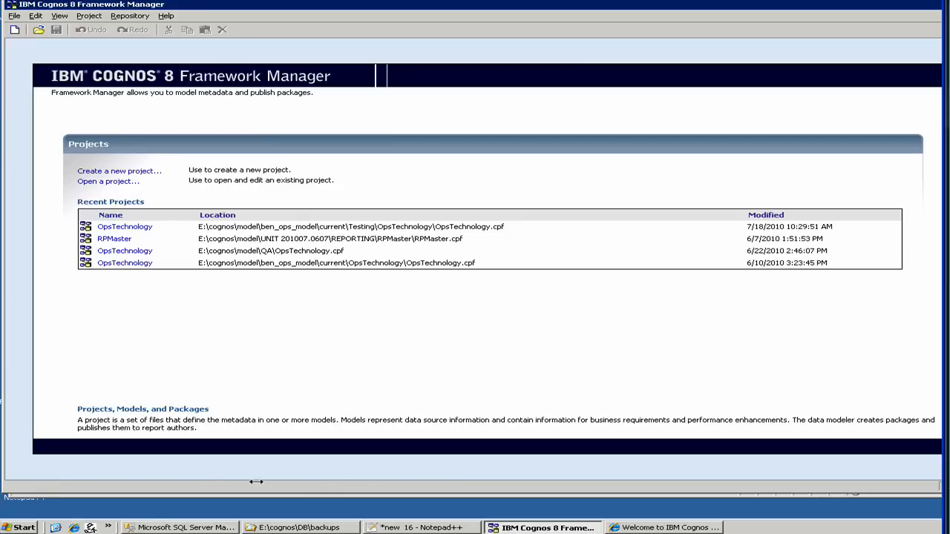
mouse_move(152, 510)
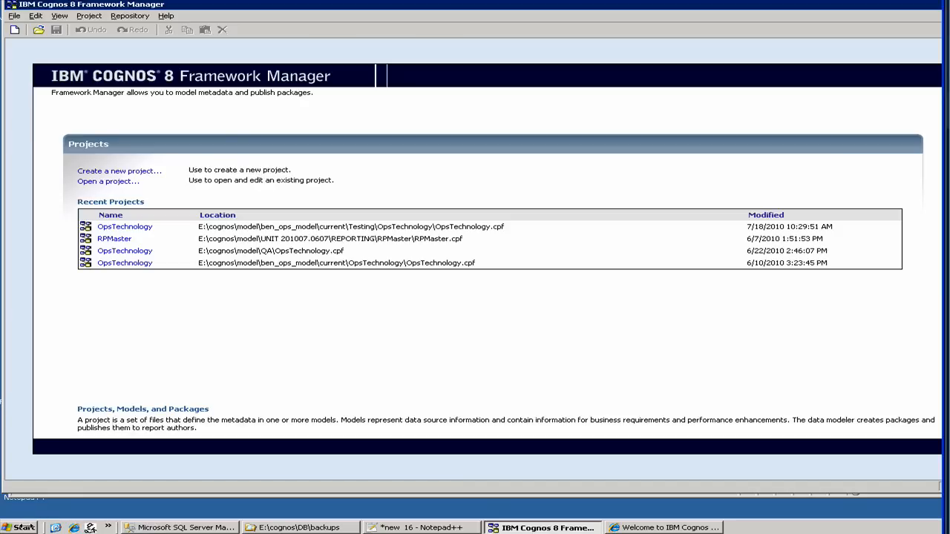
Launch Framework Manager and set up a new project named test at E:\cognos\test
click(22, 524)
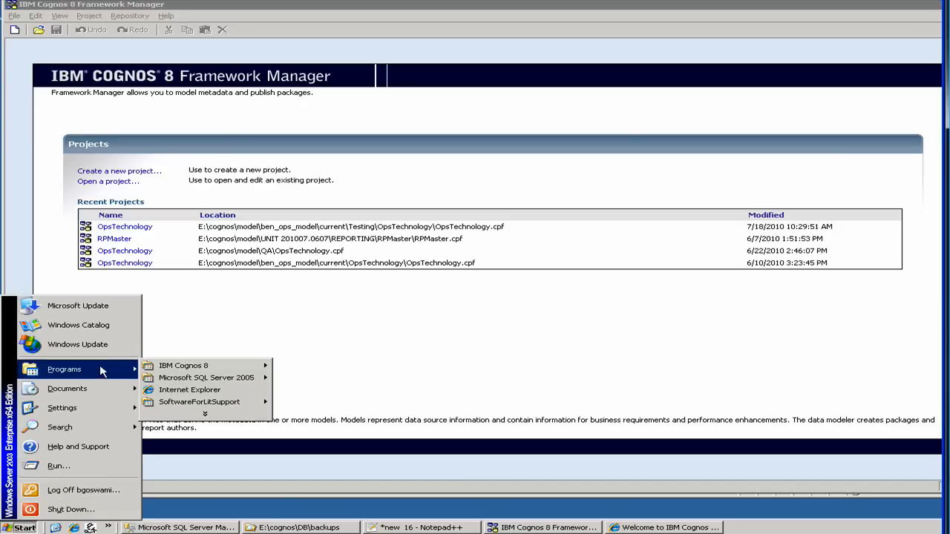
mouse_move(183, 365)
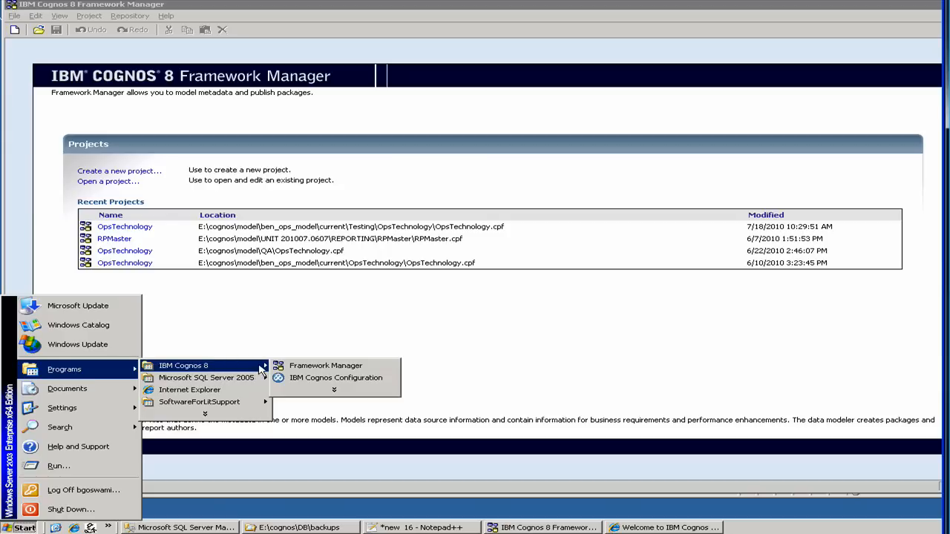
mouse_move(325, 366)
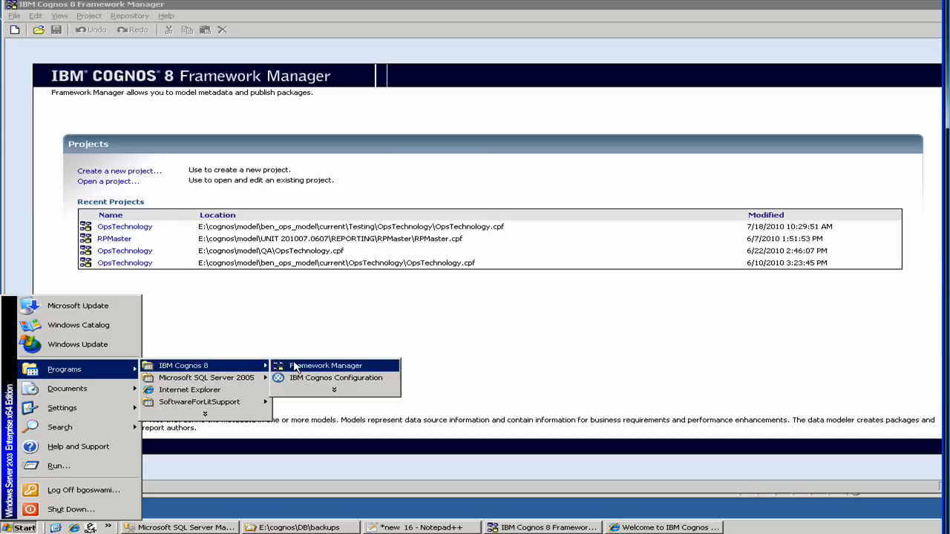
mouse_move(311, 332)
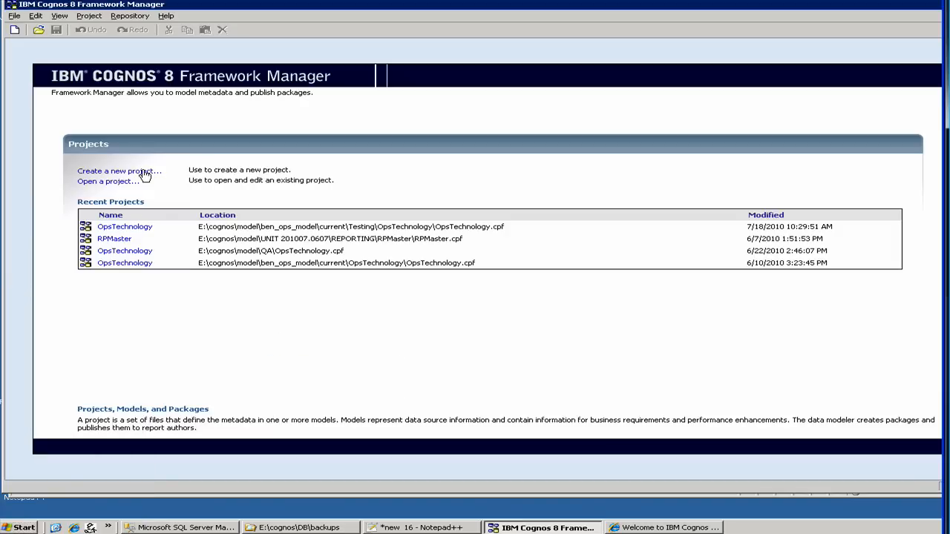
click(119, 170)
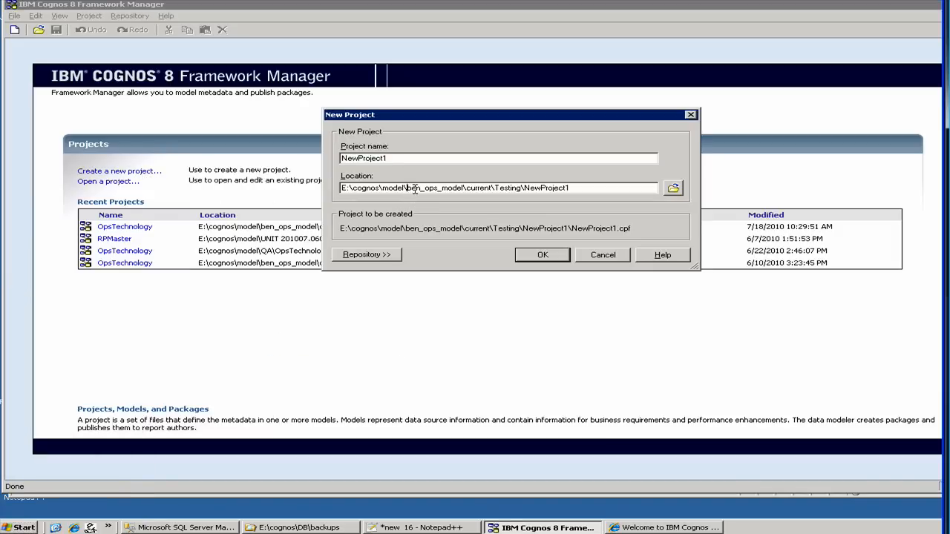
double_click(435, 187)
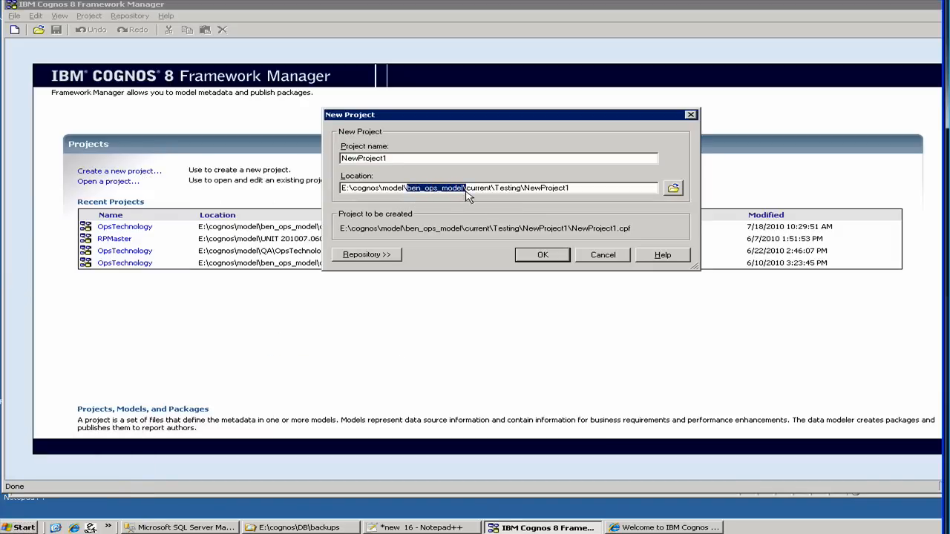
text(tes)
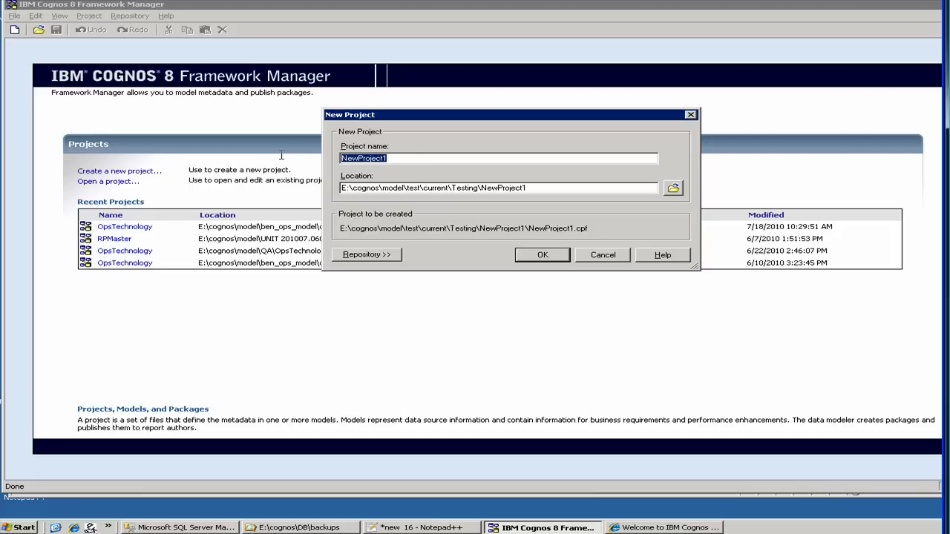
text(test)
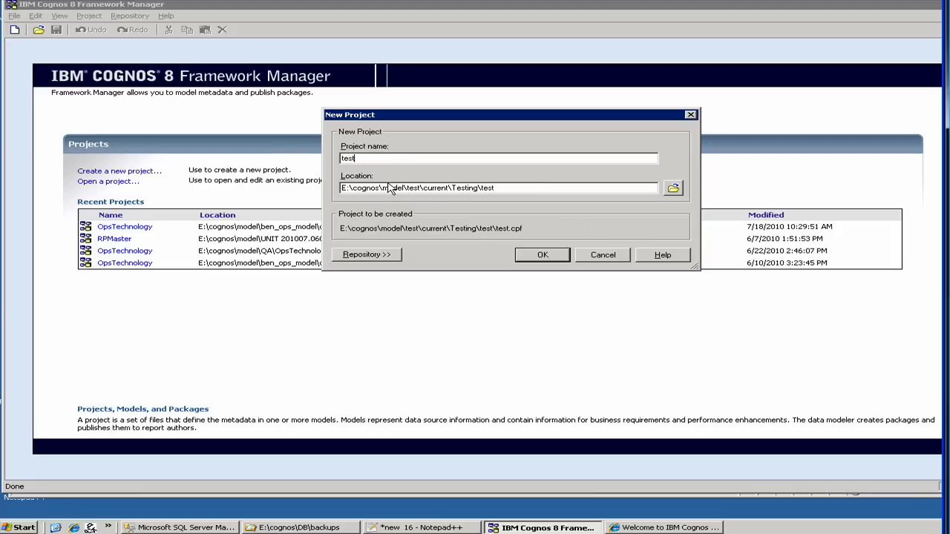
double_click(390, 188)
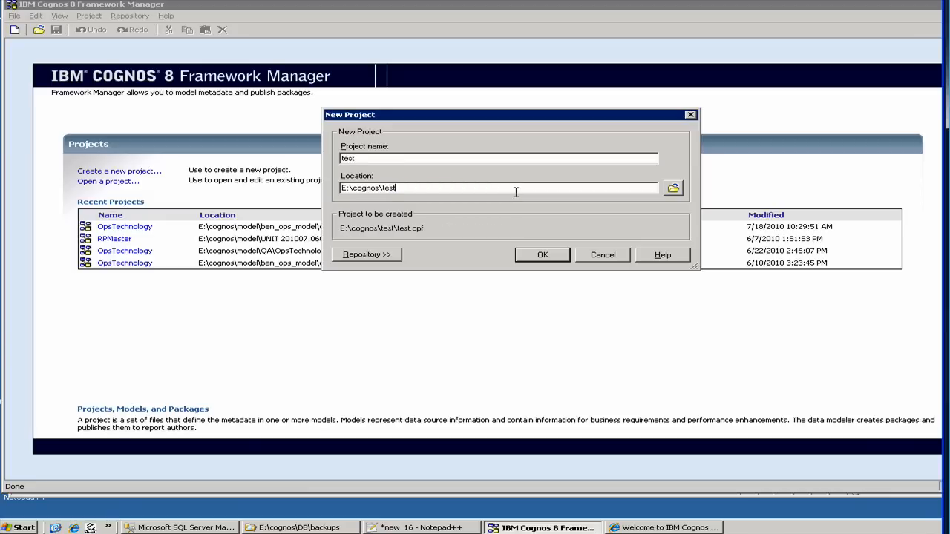
mouse_move(541, 254)
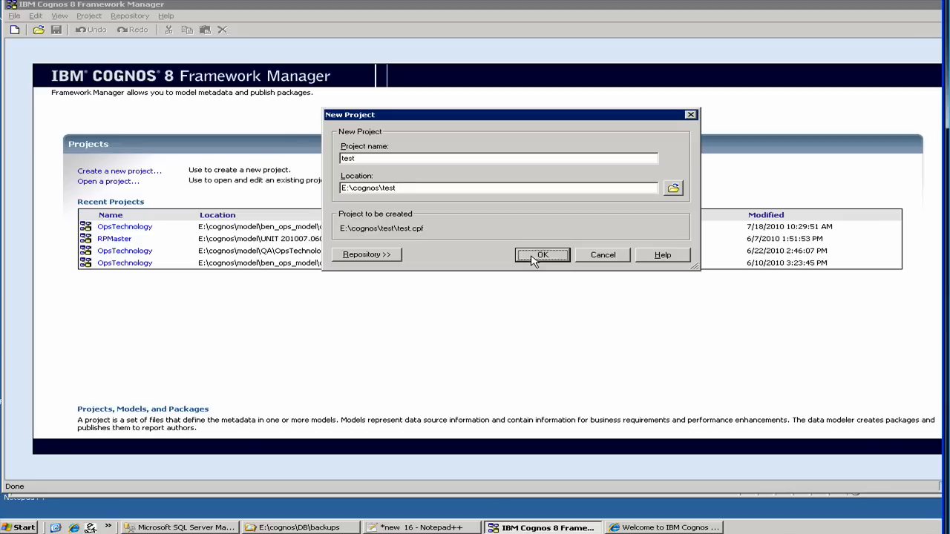
Confirm the test project and dismiss the CAM-AAA-0203 userSessionID error
click(543, 255)
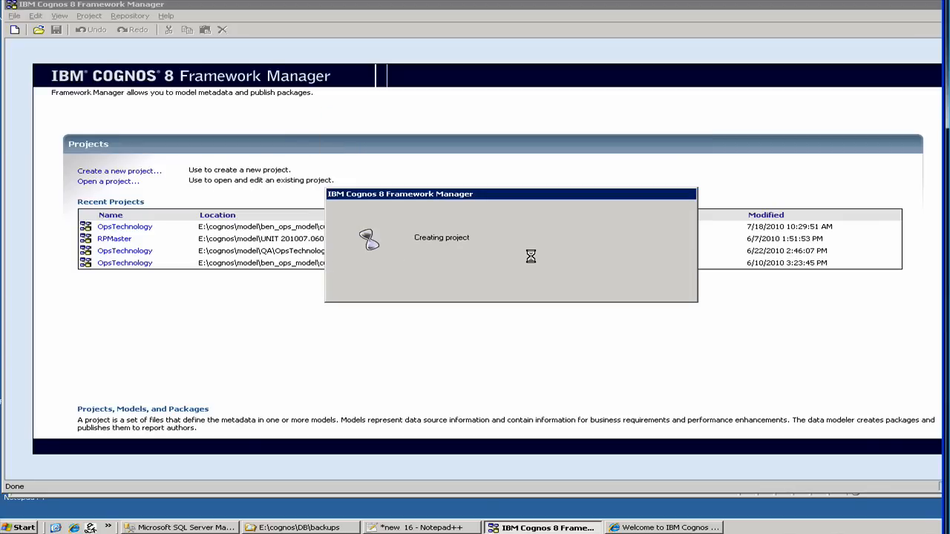
mouse_move(459, 221)
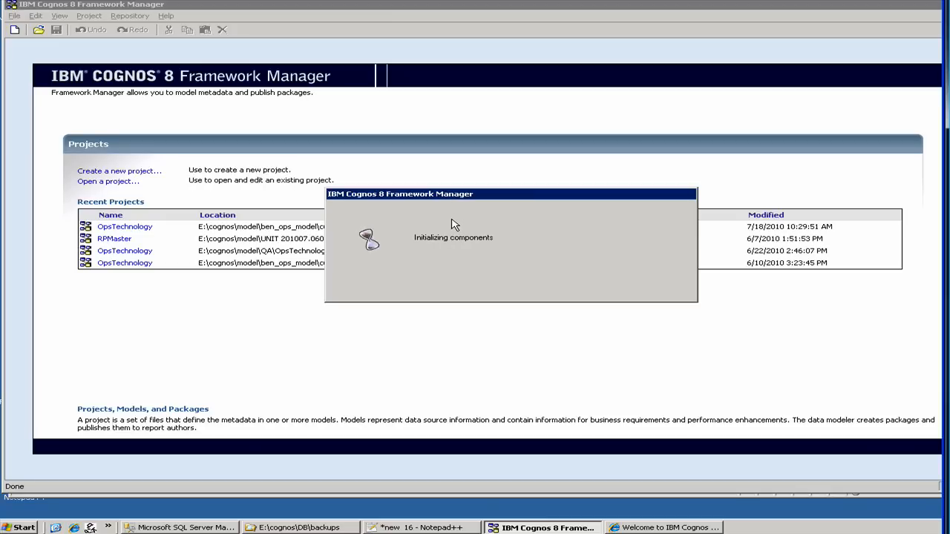
mouse_move(495, 260)
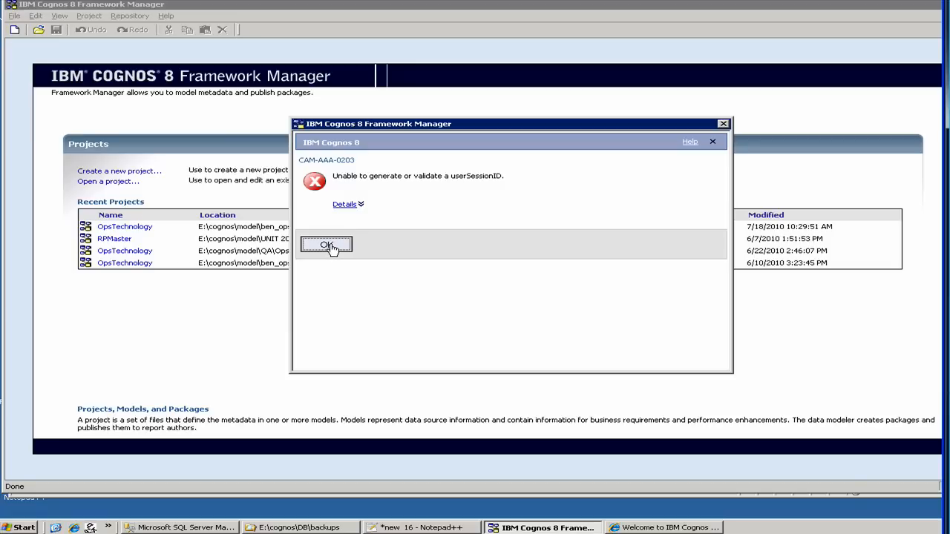
click(326, 245)
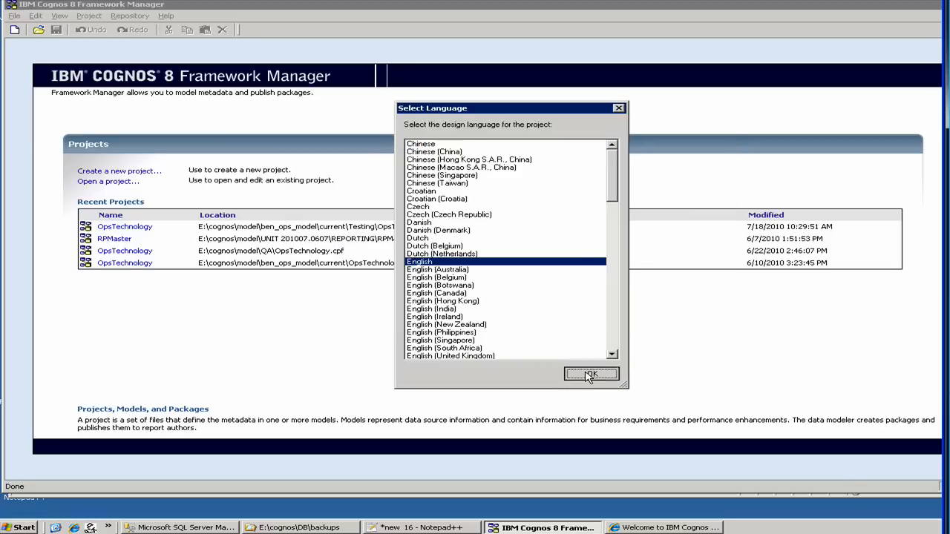
Accept English as the design language for the test project
click(591, 374)
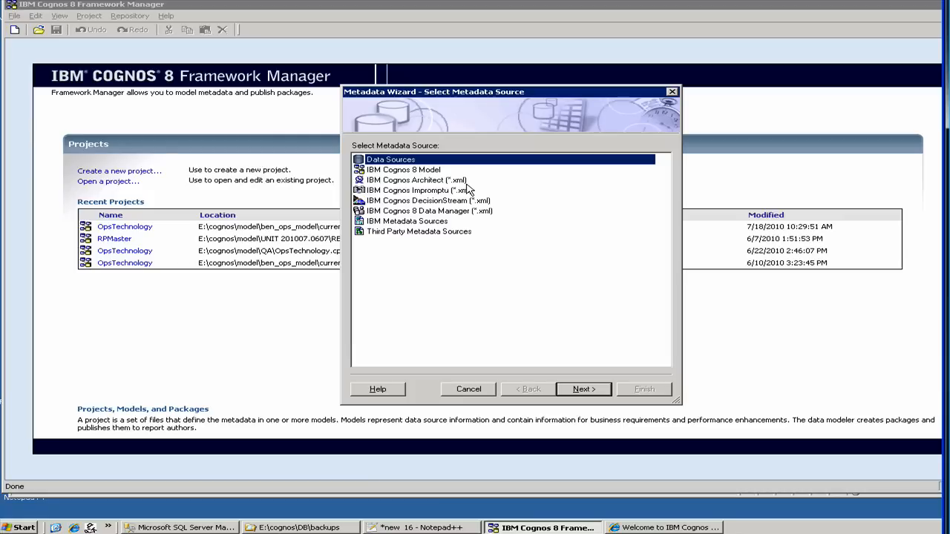
mouse_move(458, 230)
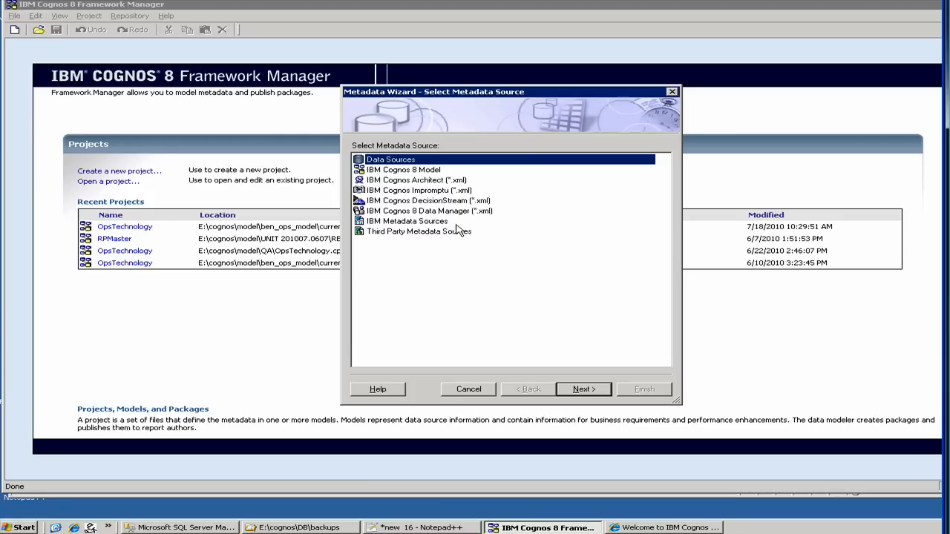
mouse_move(588, 421)
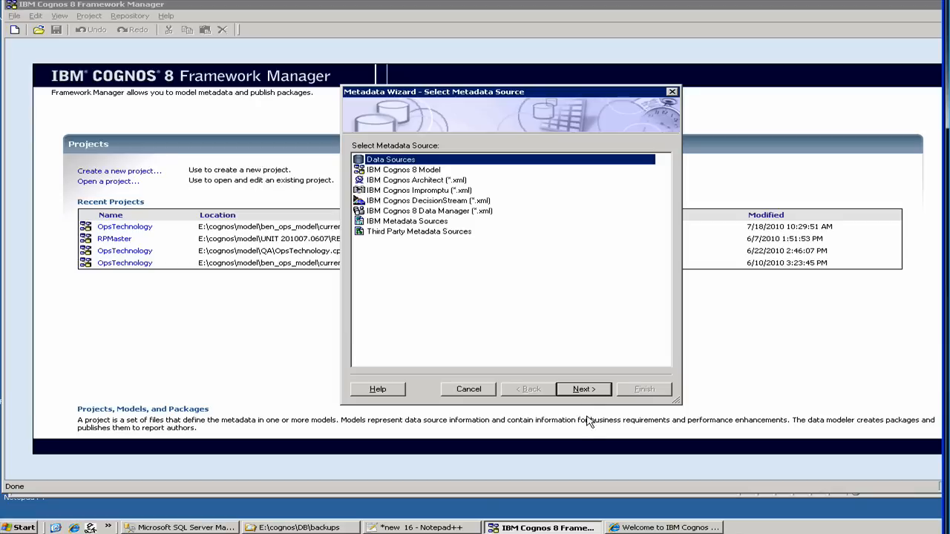
Keep Data Sources as the metadata source and advance to the data source page
click(583, 389)
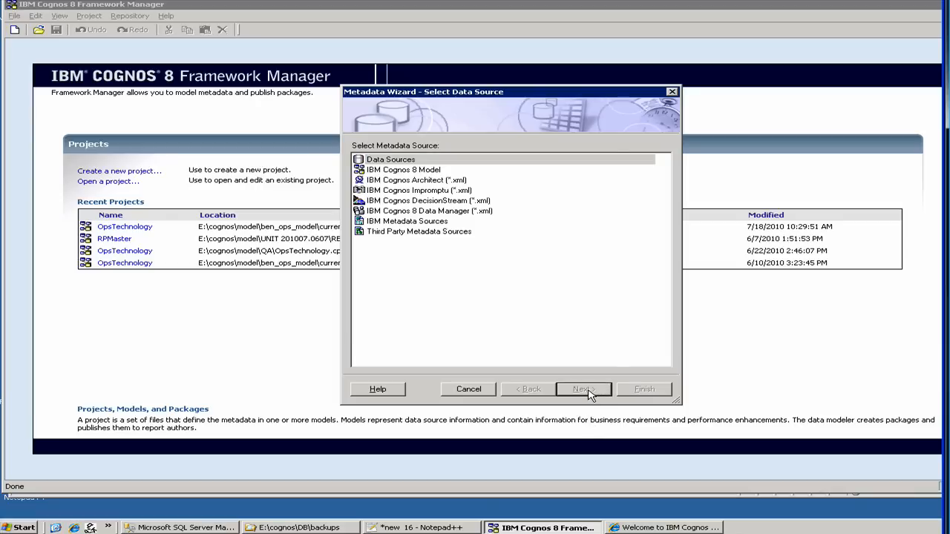
click(583, 389)
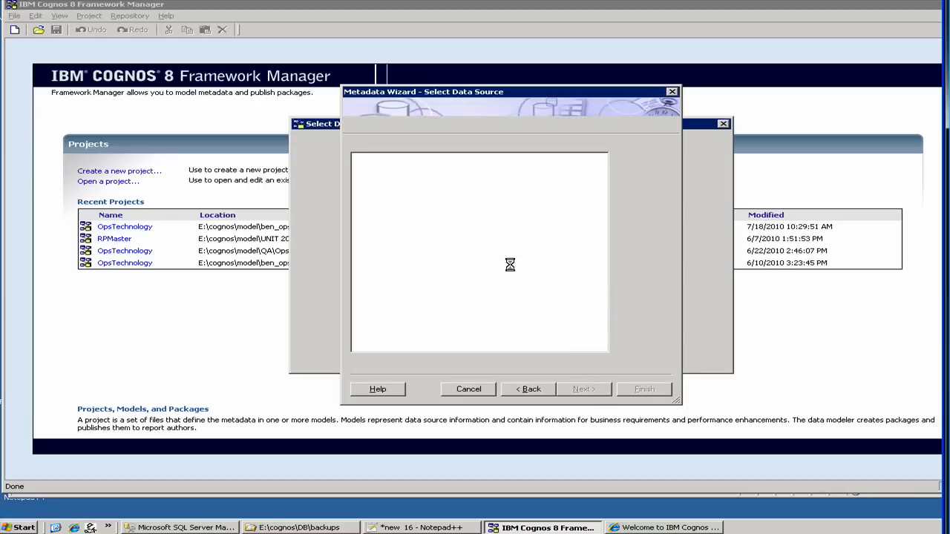
mouse_move(395, 187)
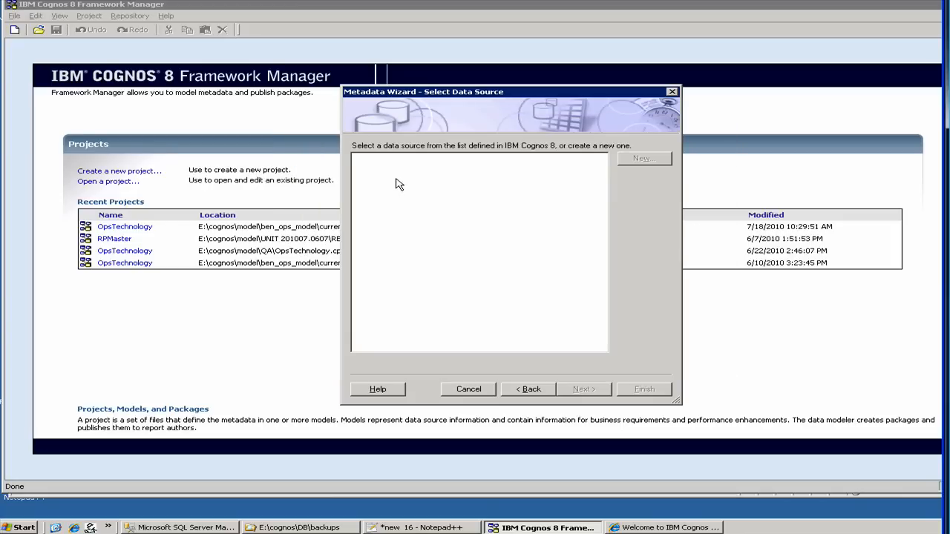
mouse_move(398, 172)
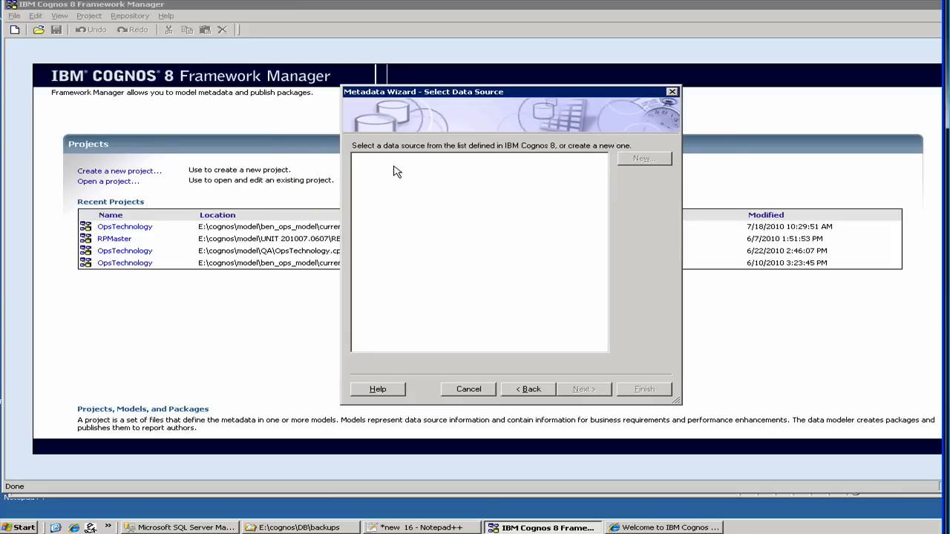
mouse_move(462, 174)
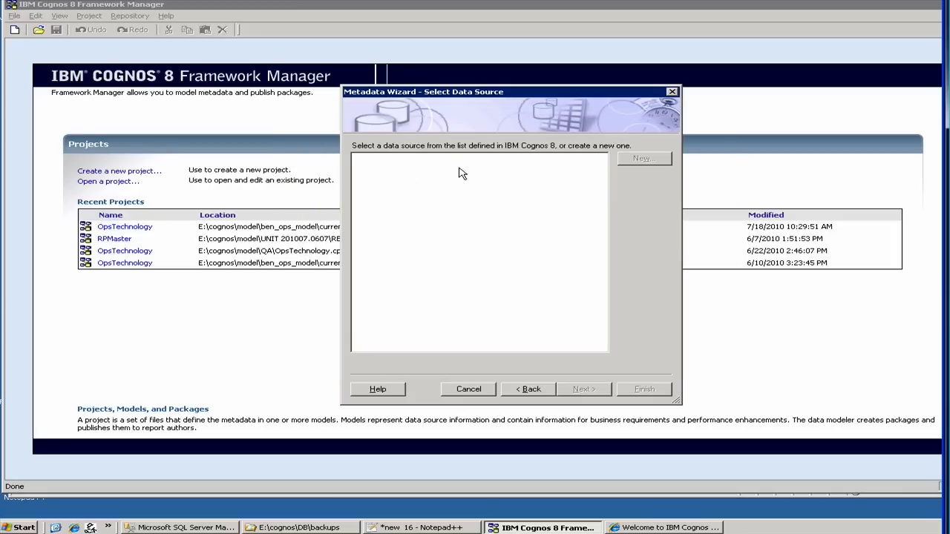
mouse_move(429, 304)
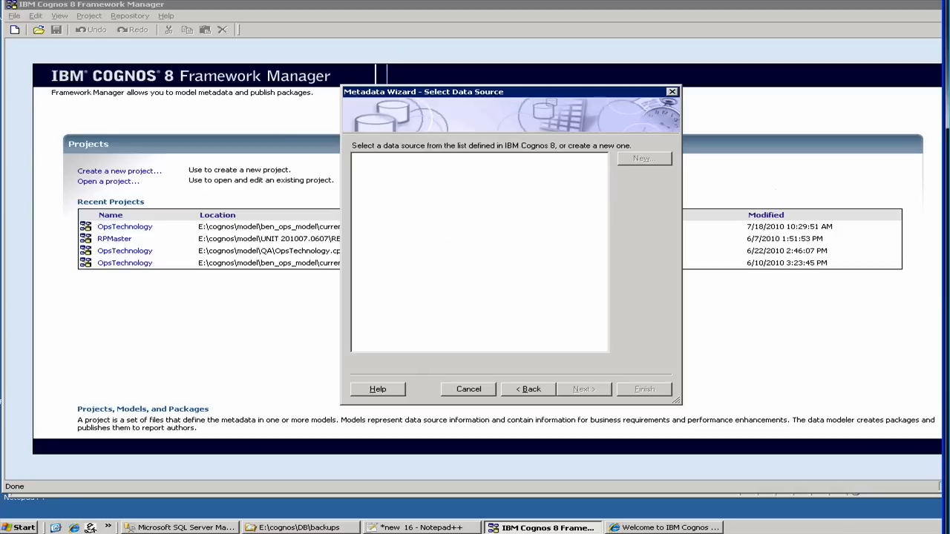
mouse_move(364, 180)
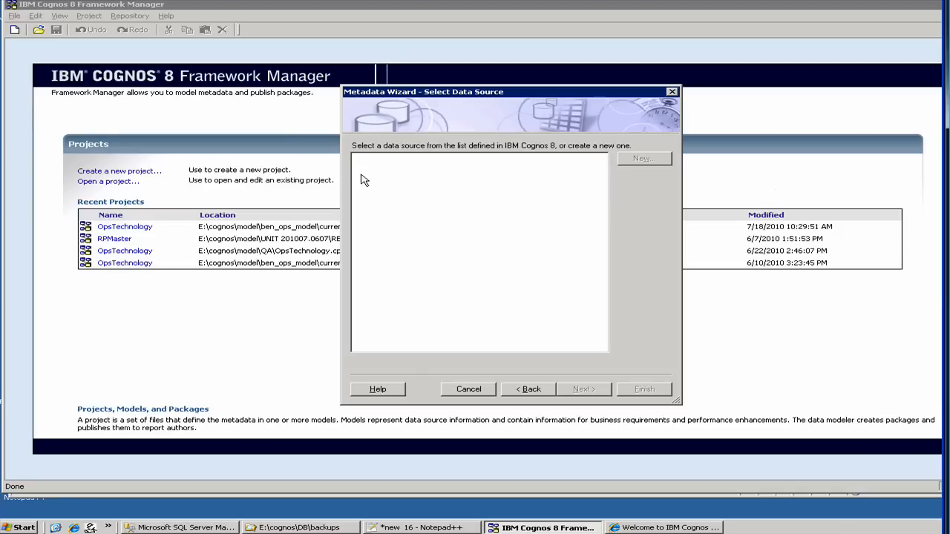
mouse_move(430, 169)
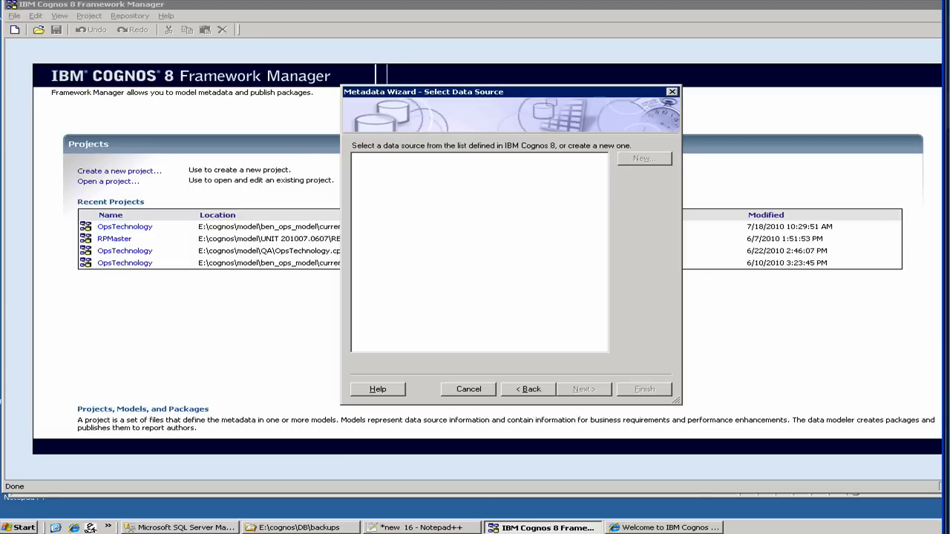
Cancel the metadata wizard and begin a new project with default NewProject1 settings
click(468, 389)
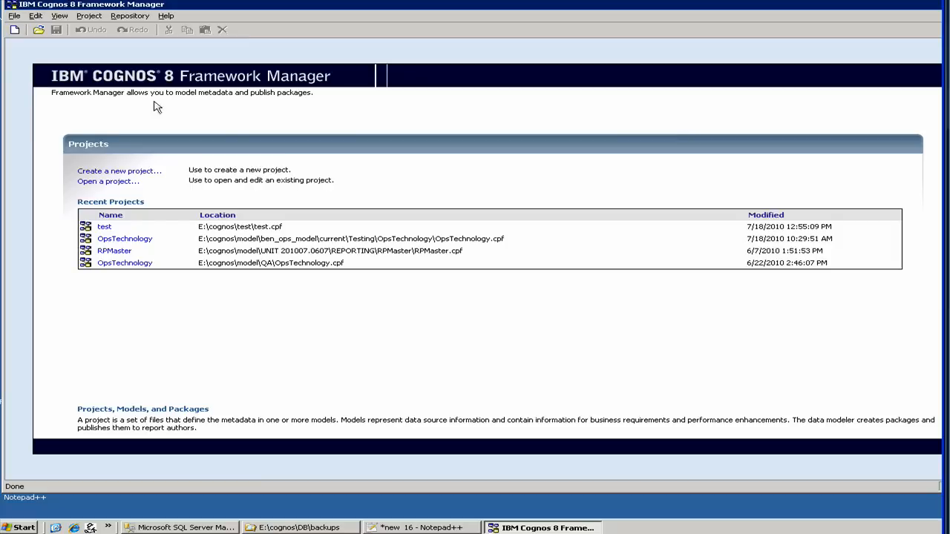
mouse_move(121, 179)
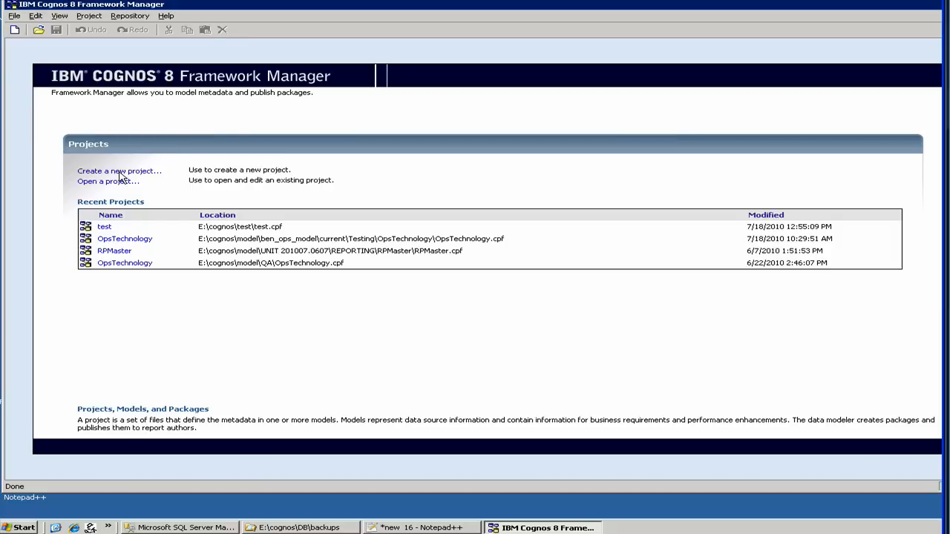
mouse_move(143, 176)
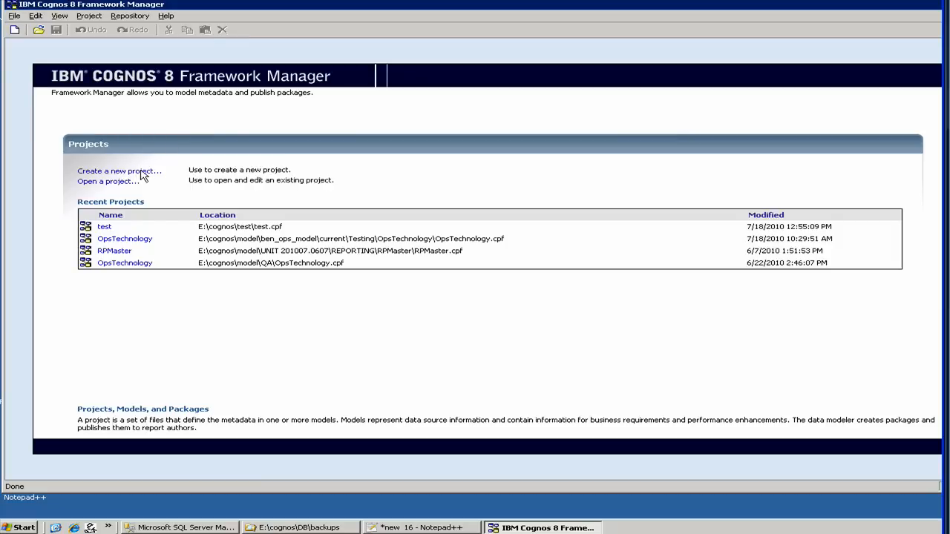
mouse_move(126, 185)
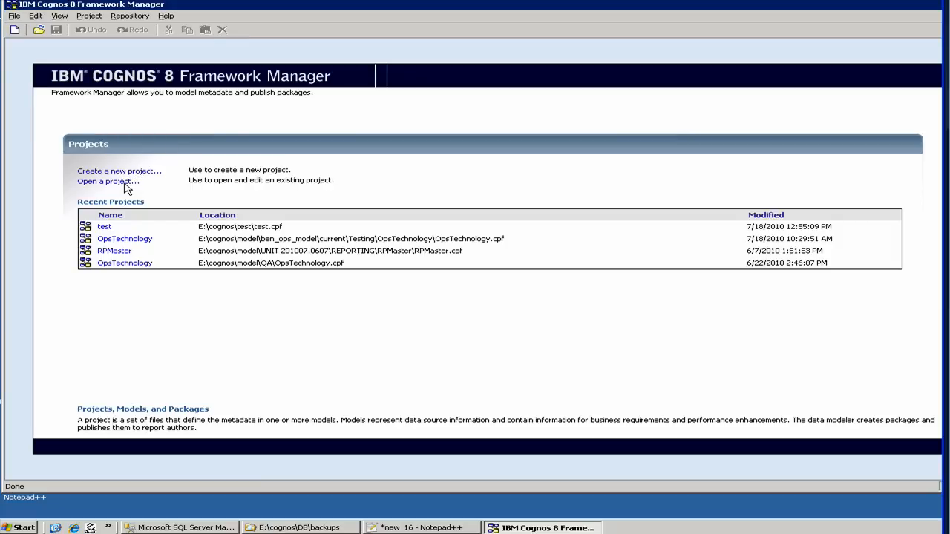
mouse_move(139, 177)
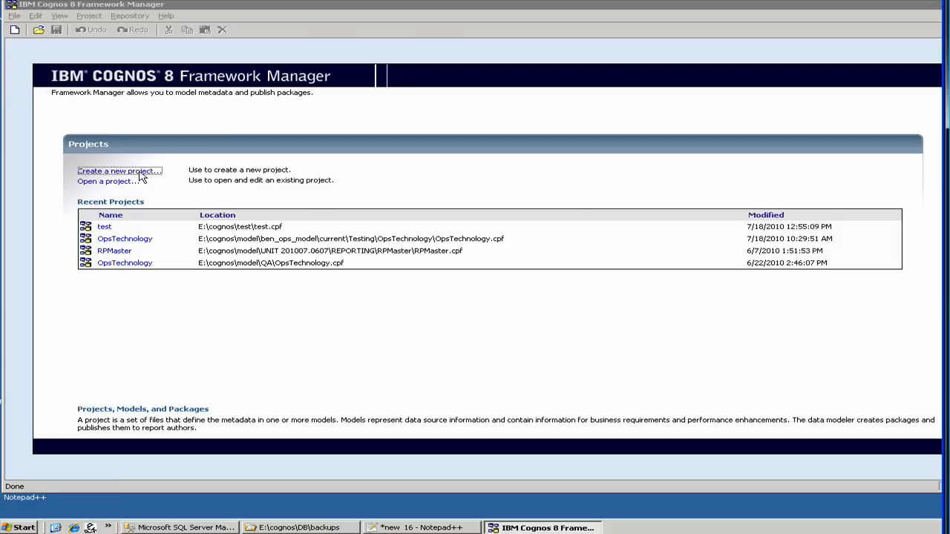
click(118, 170)
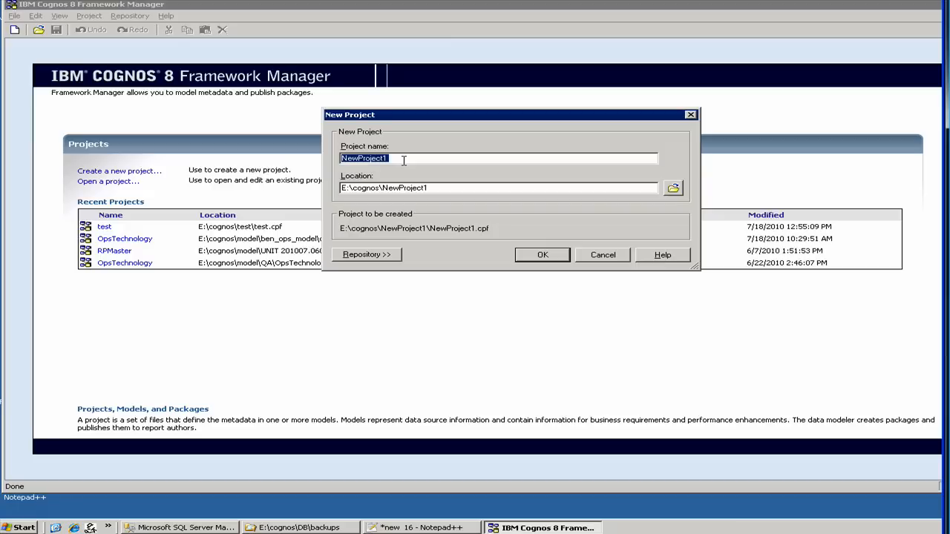
Name the project test1 at E:\cognos\test1, close the help window, and confirm
text(test)
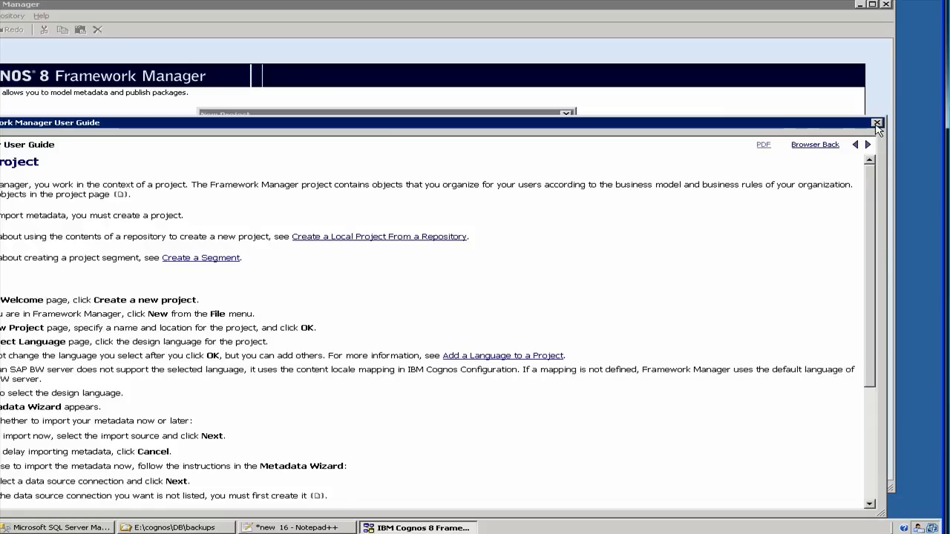
click(875, 122)
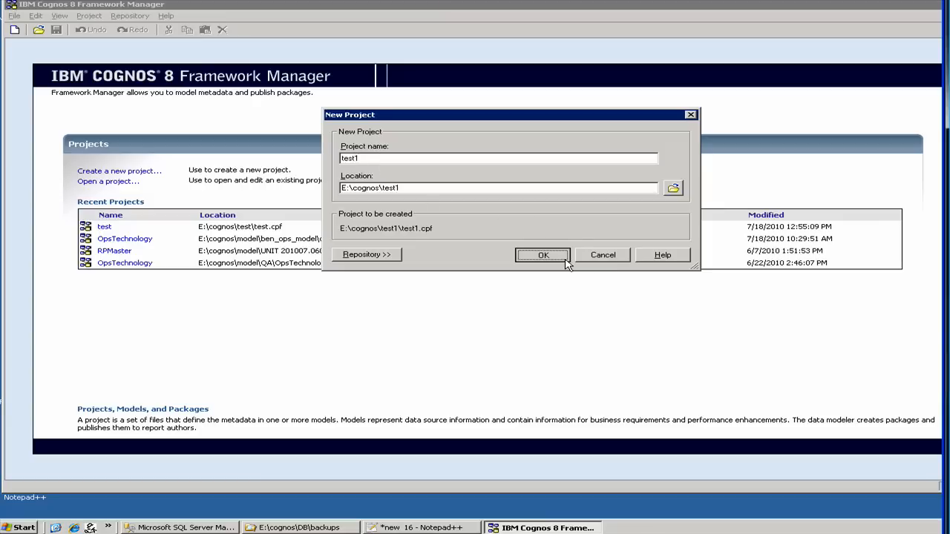
click(544, 254)
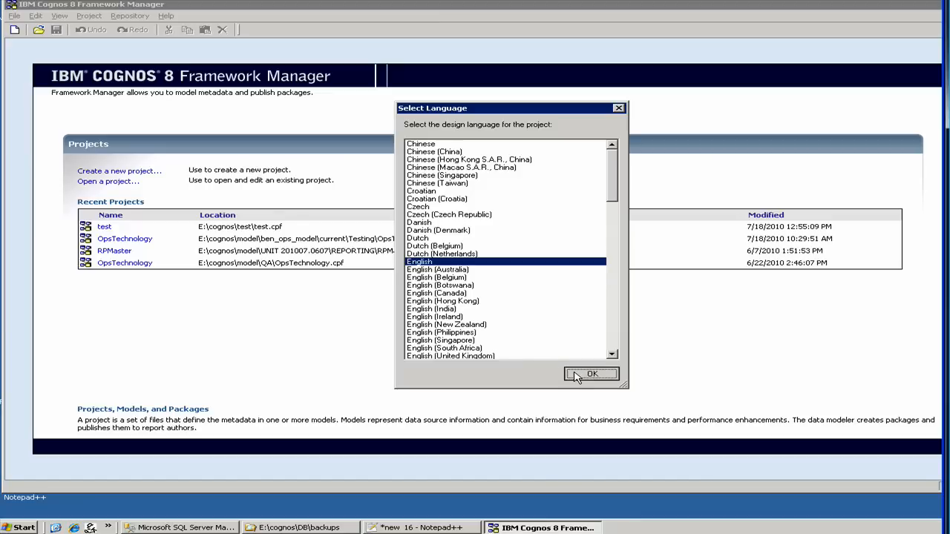
Accept English, import from Data Sources, and start a new data source
click(592, 374)
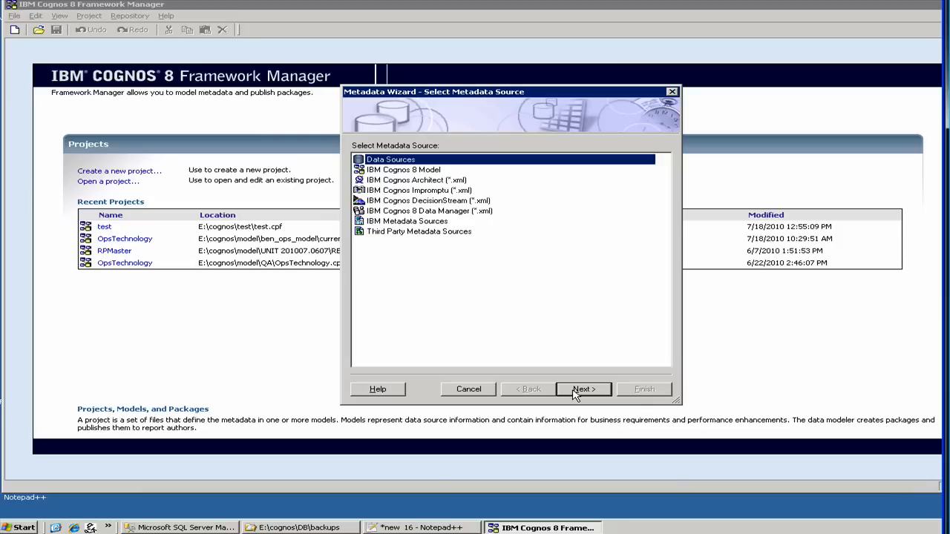
click(583, 389)
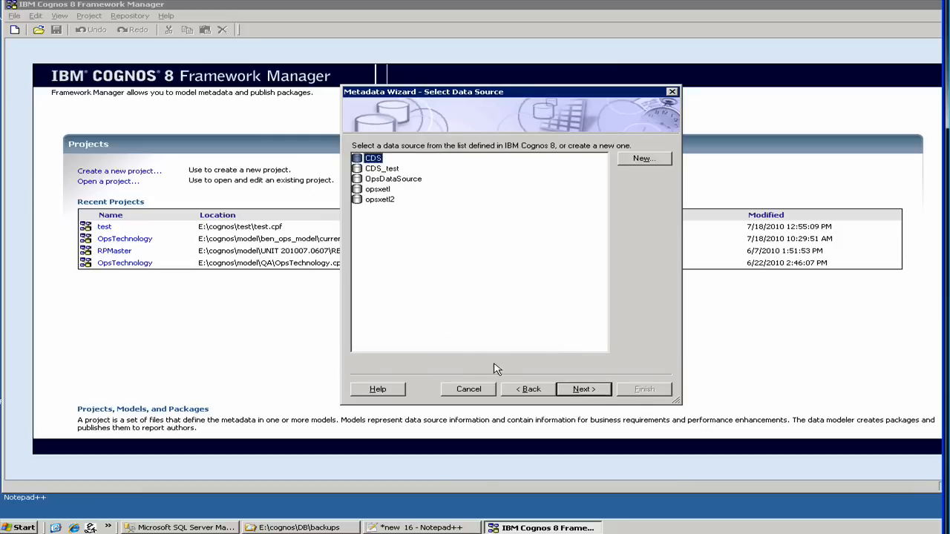
mouse_move(644, 161)
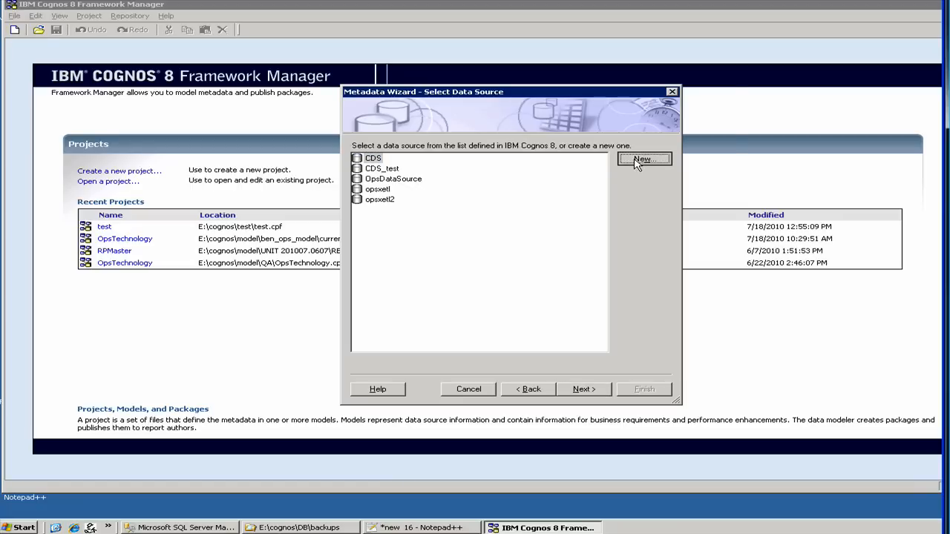
click(644, 159)
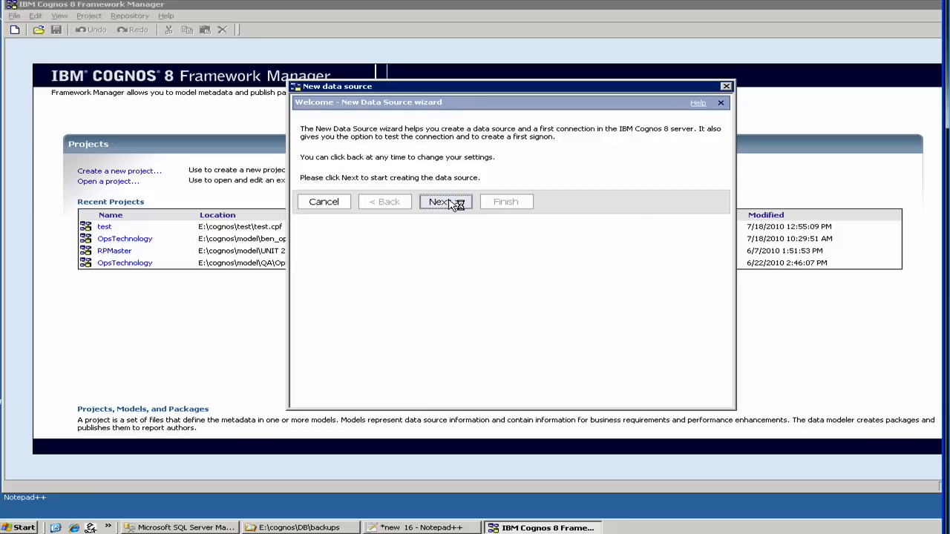
Name the new data source test1 with type Microsoft SQL Server (SQL 2005 Native Client)
click(445, 201)
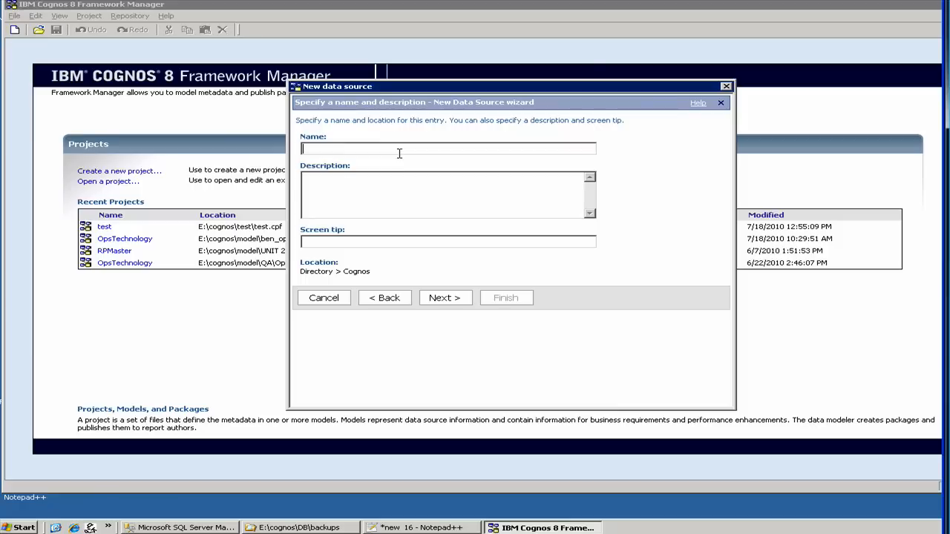
text(test1)
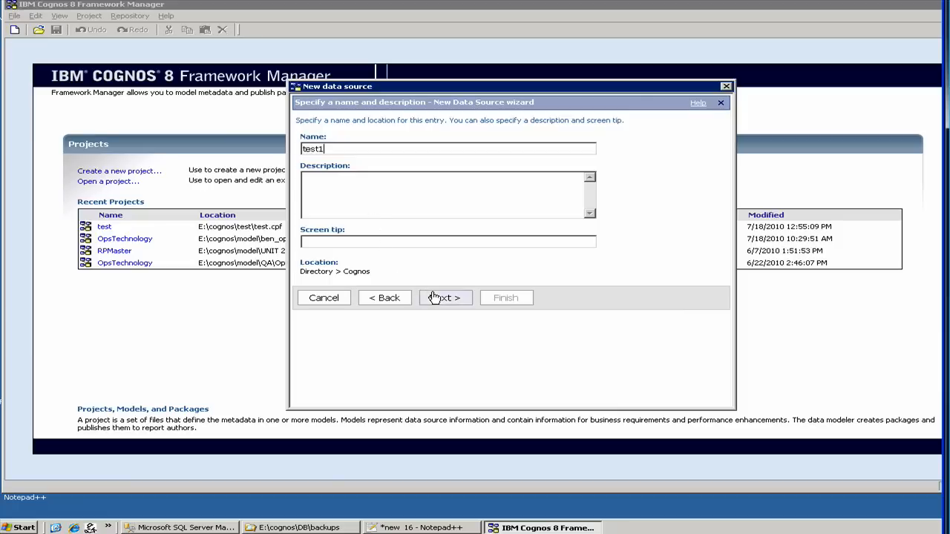
click(445, 298)
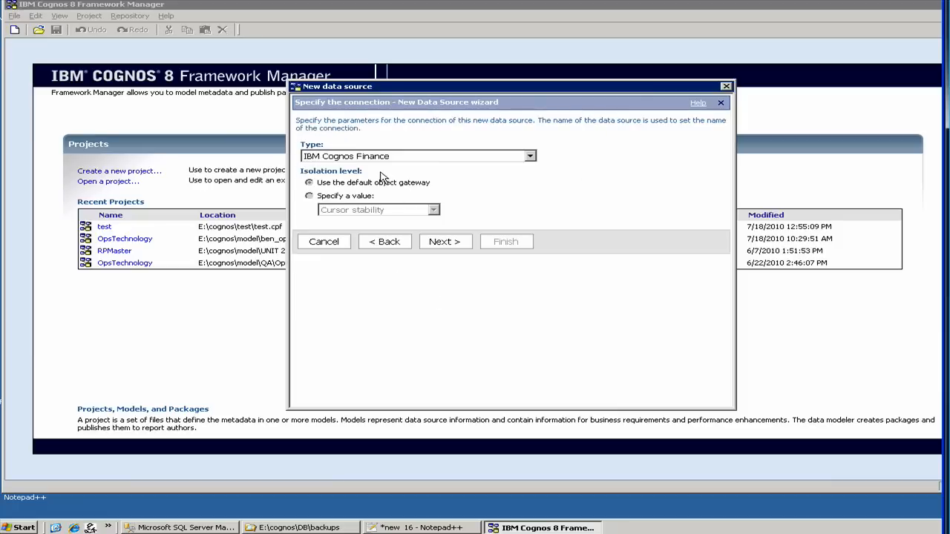
click(527, 156)
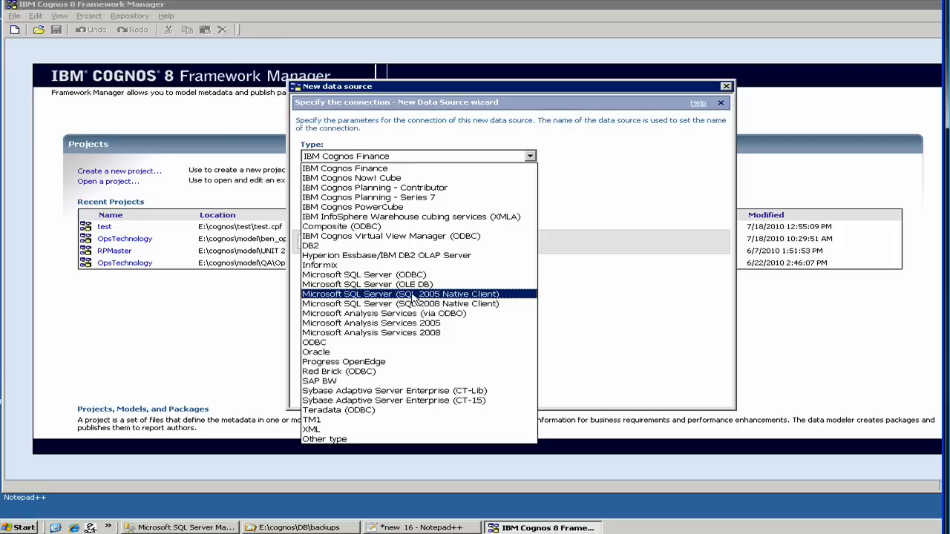
click(400, 294)
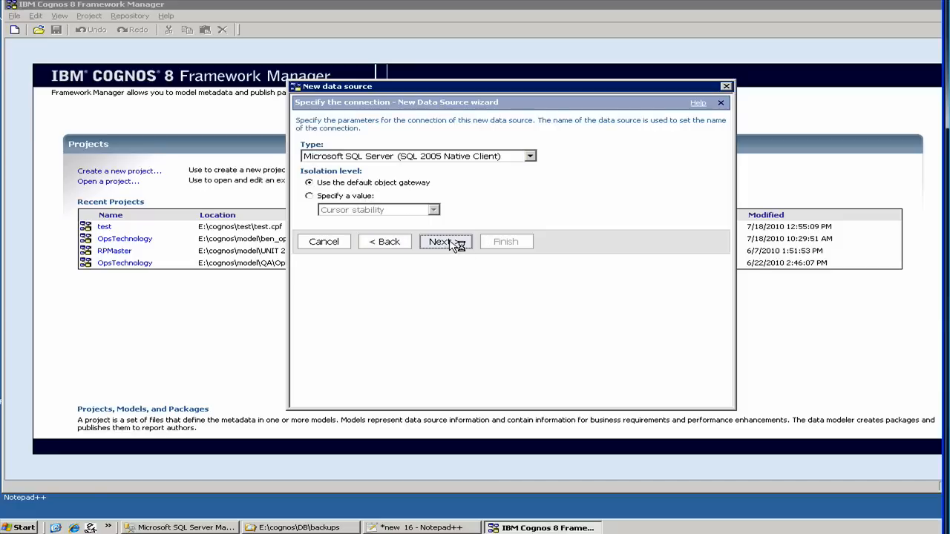
click(444, 241)
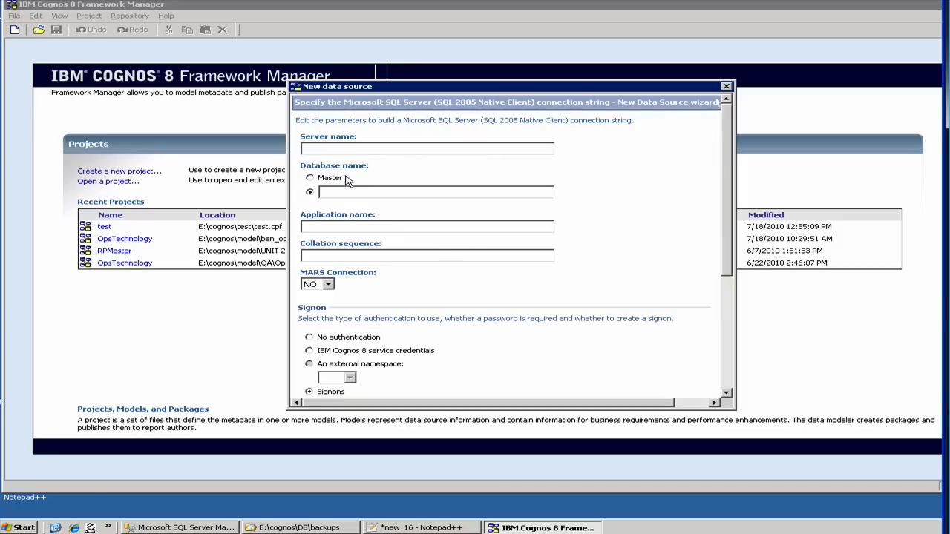
Set server localhost and database test1, verifying the database name in Management Studio
click(427, 149)
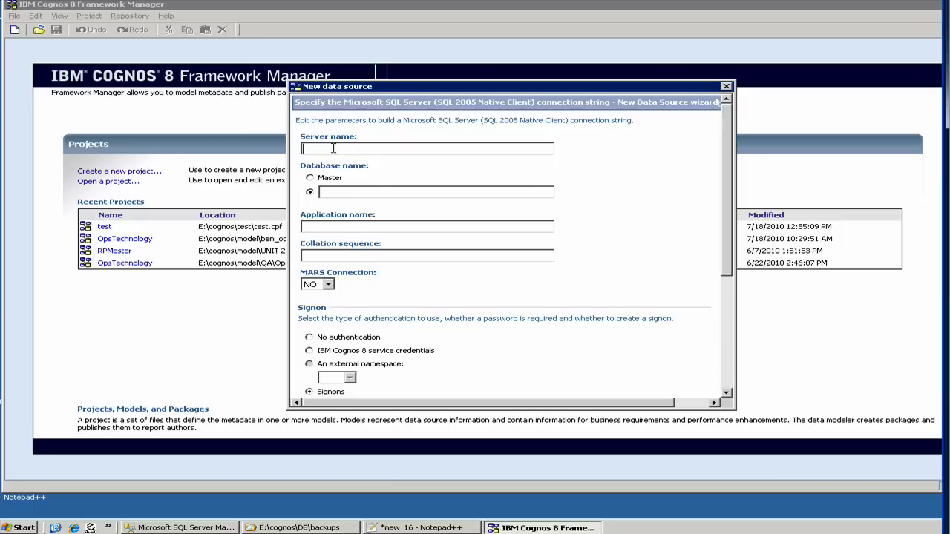
text(devsql2)
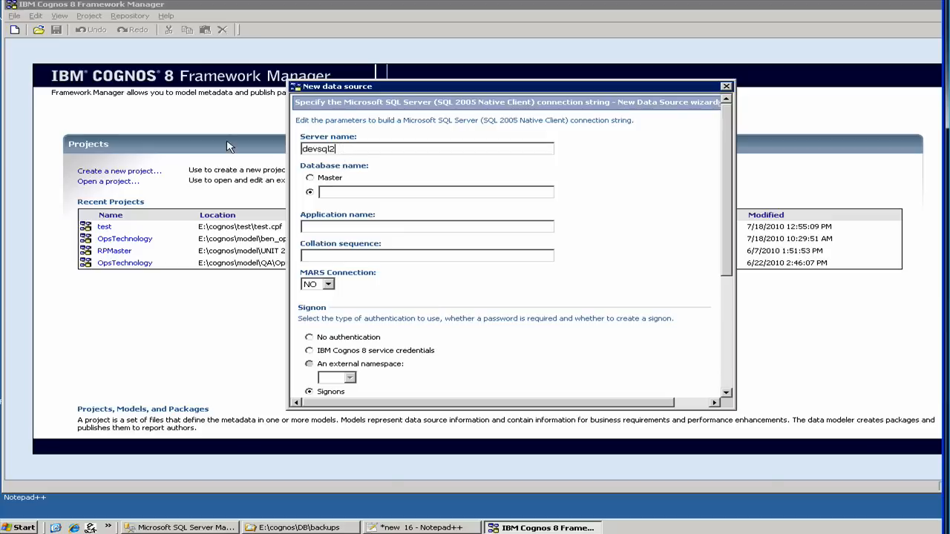
mouse_move(295, 143)
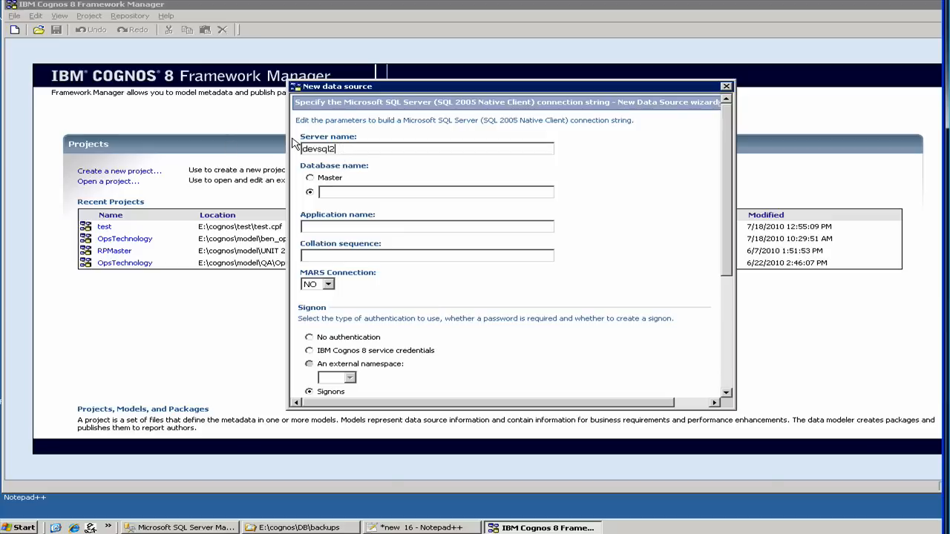
double_click(326, 148)
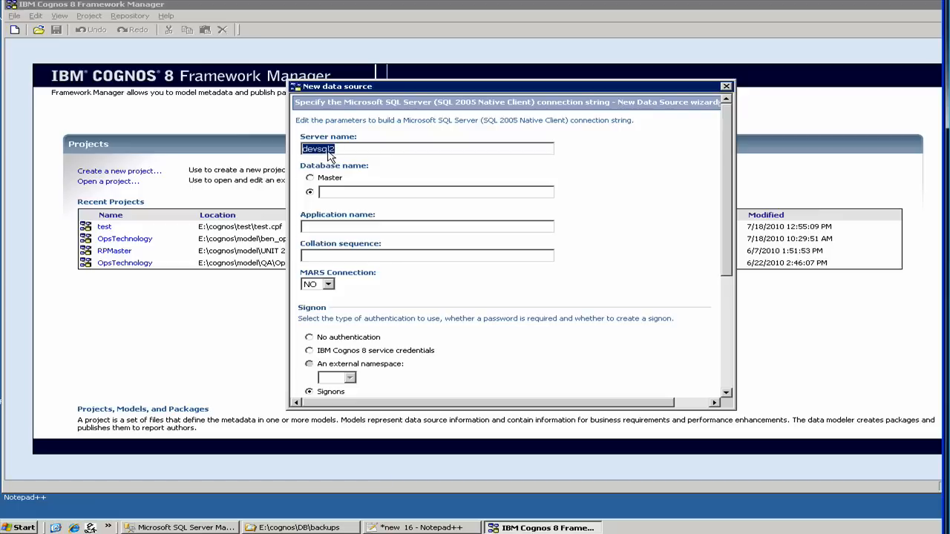
text(localhos)
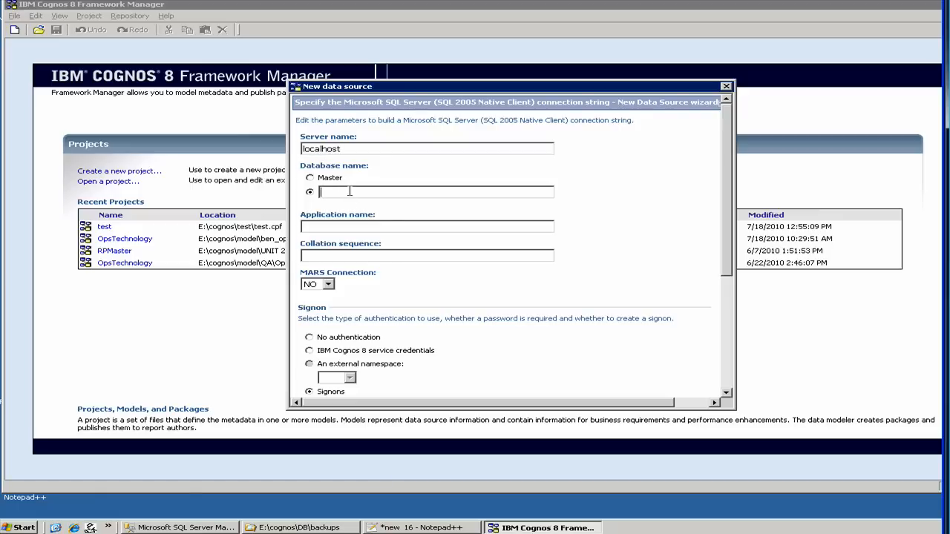
text(test)
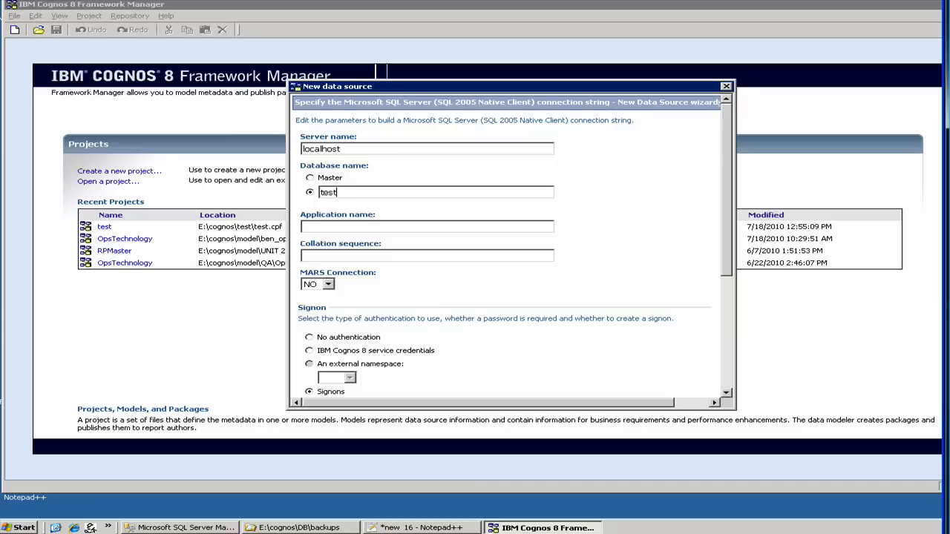
click(177, 526)
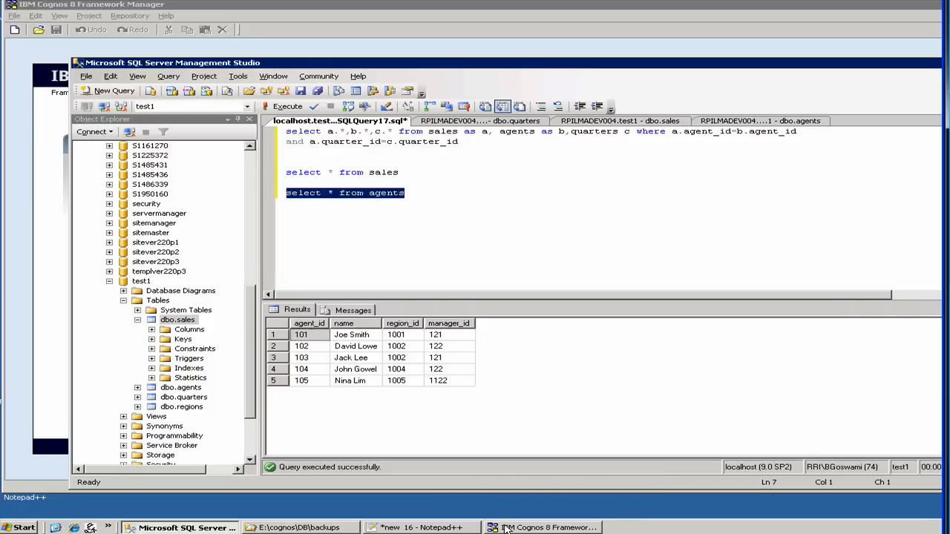
click(544, 528)
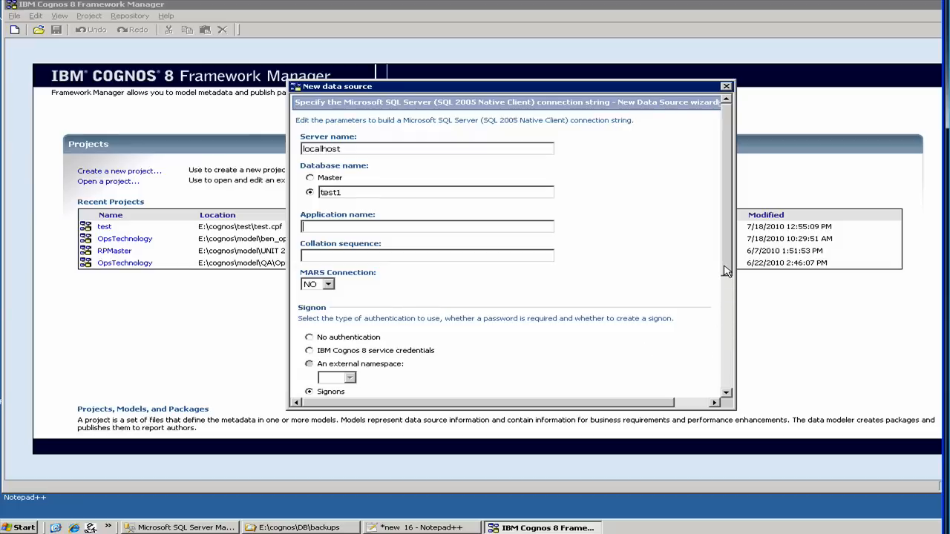
Switch the test1 data source's signon to IBM Cognos 8 service credentials
scroll(down, 3)
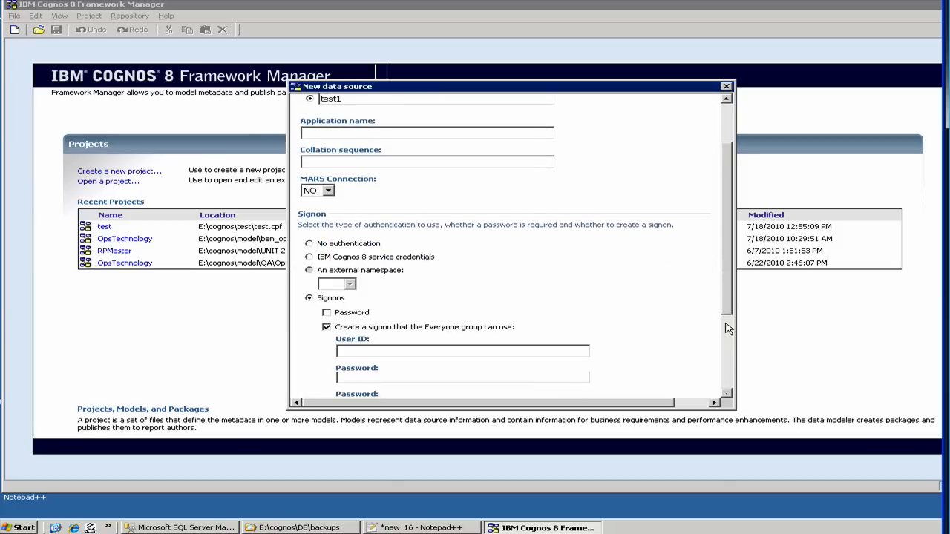
scroll(down, 3)
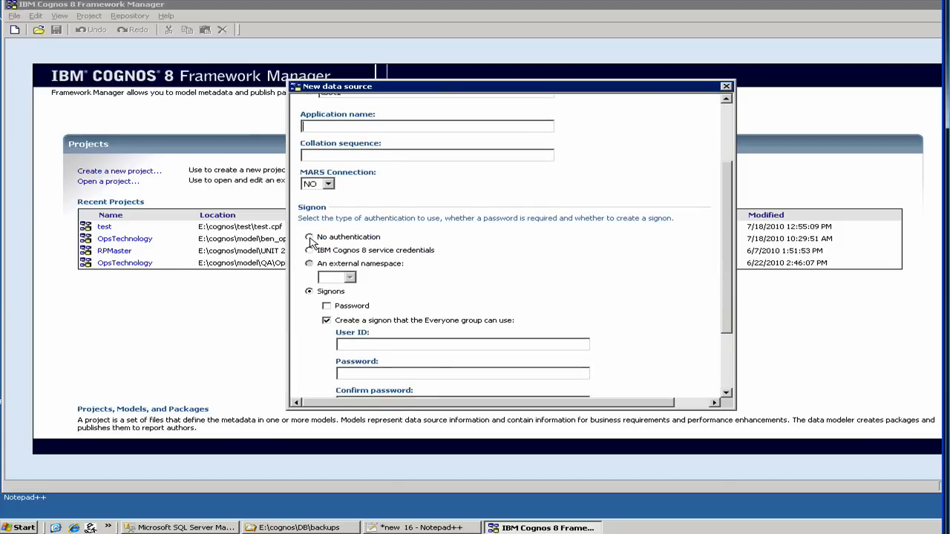
click(308, 237)
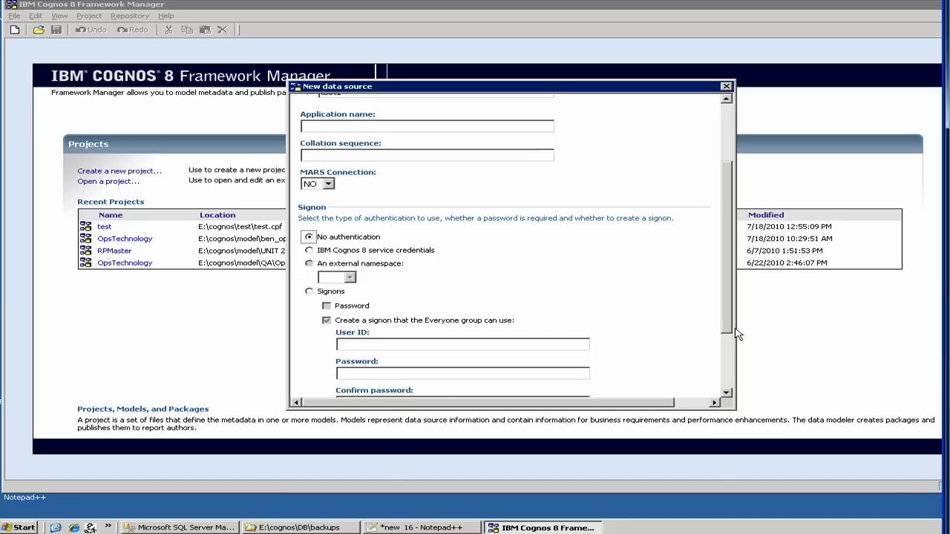
scroll(down, 3)
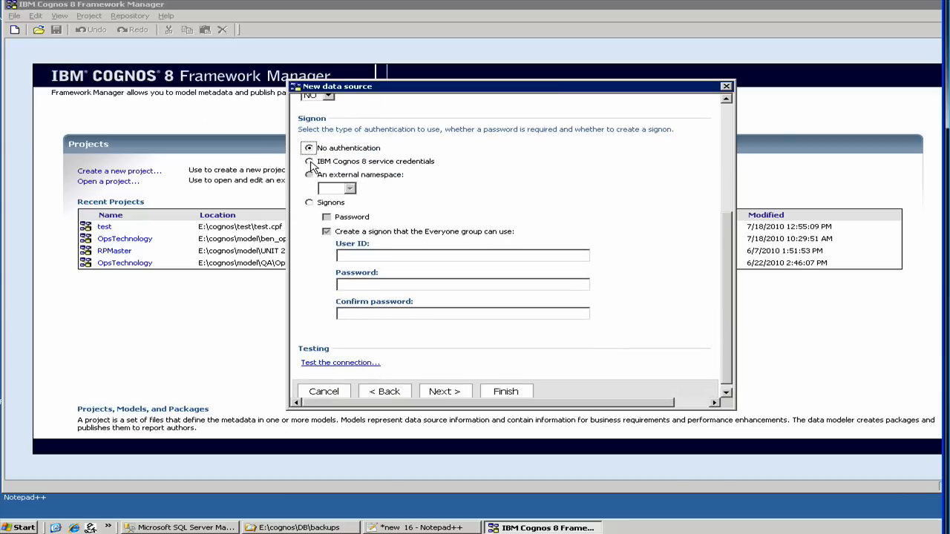
click(308, 161)
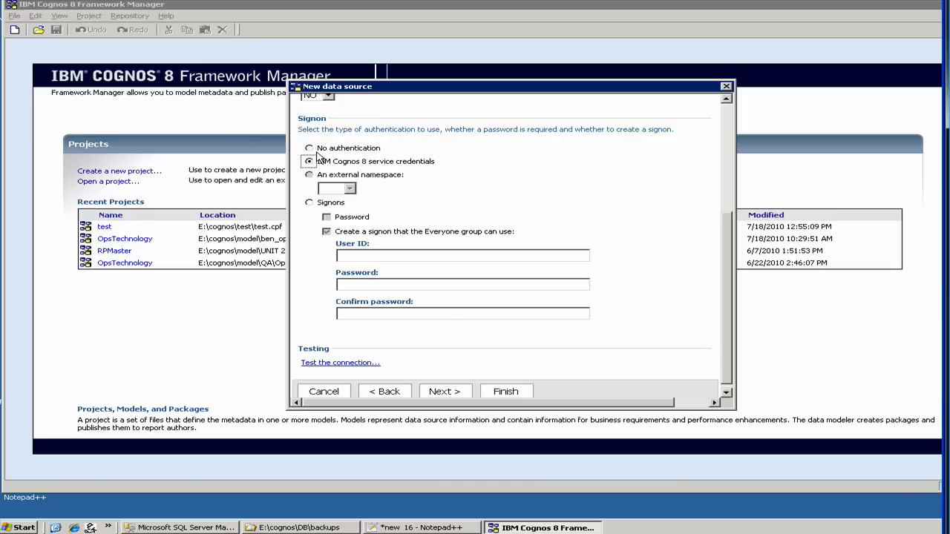
mouse_move(329, 377)
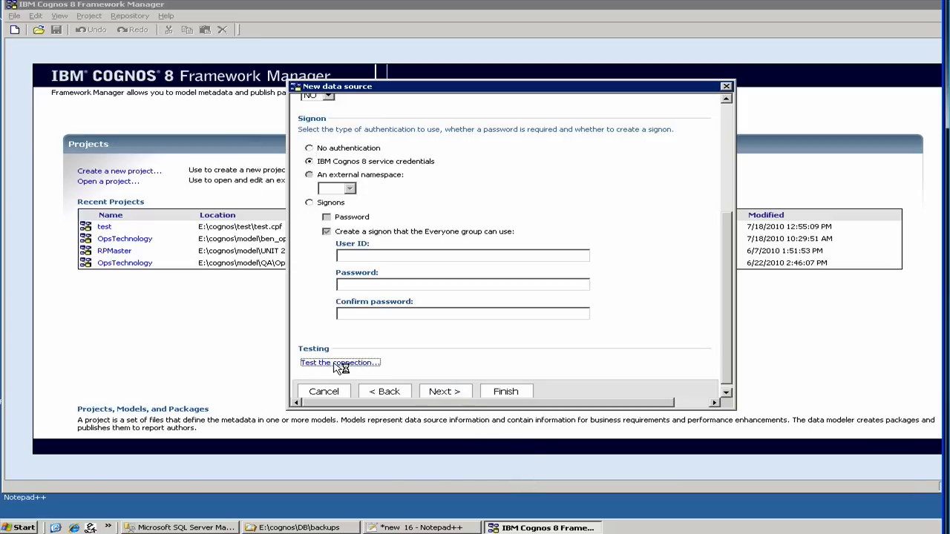
click(339, 363)
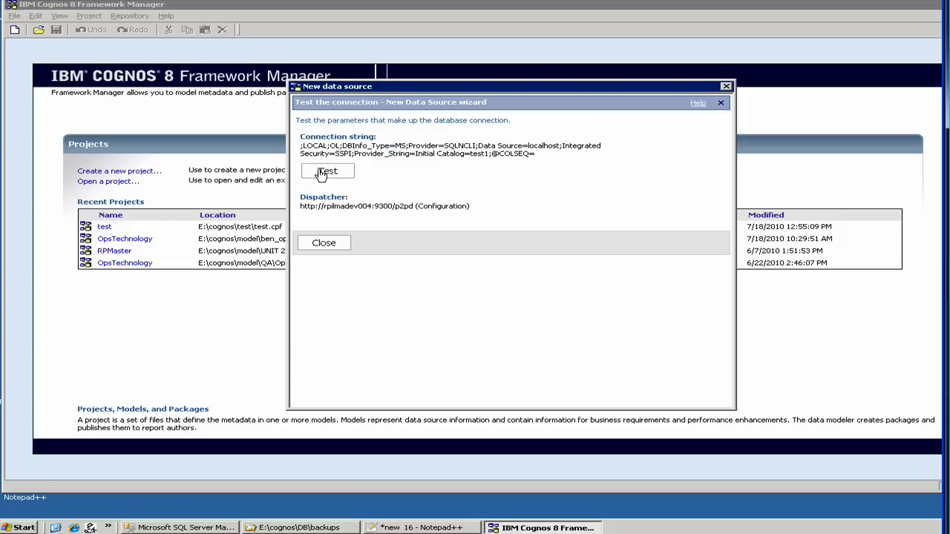
click(326, 171)
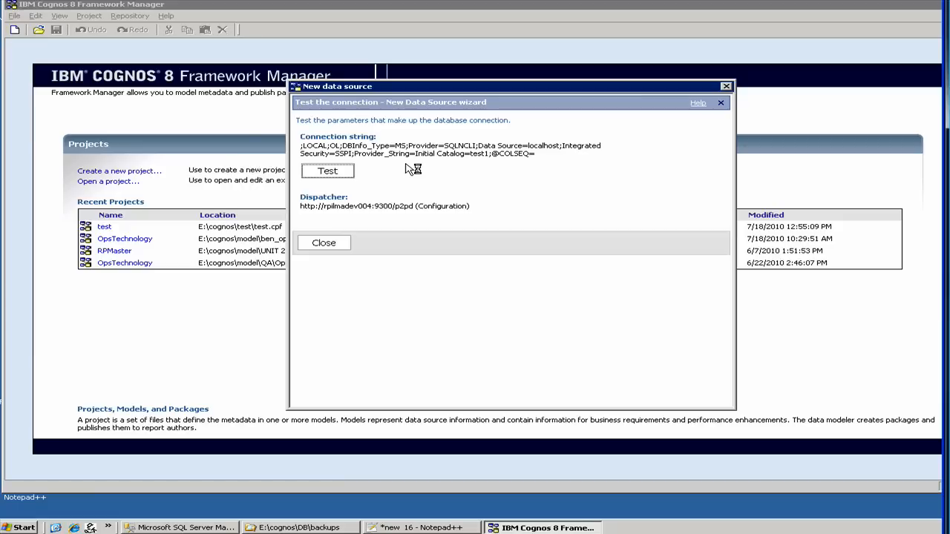
click(327, 171)
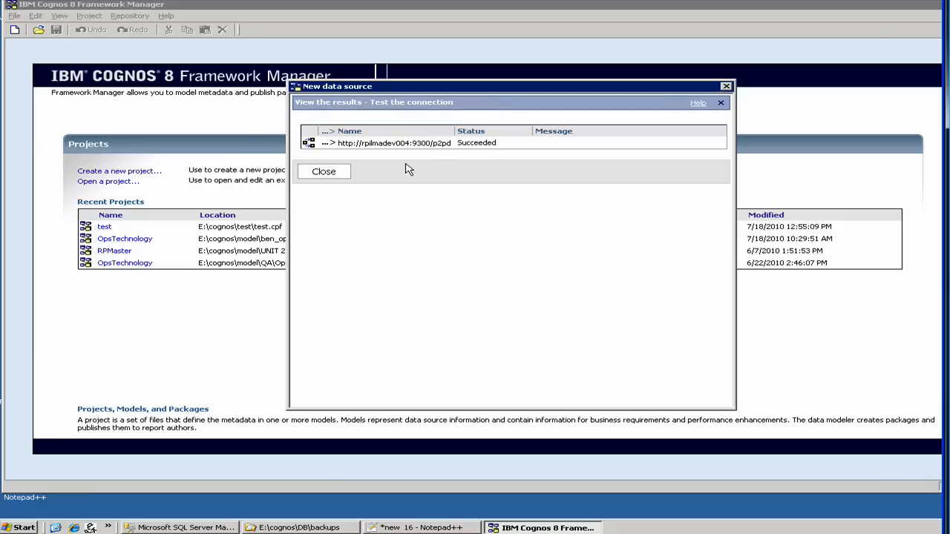
mouse_move(195, 192)
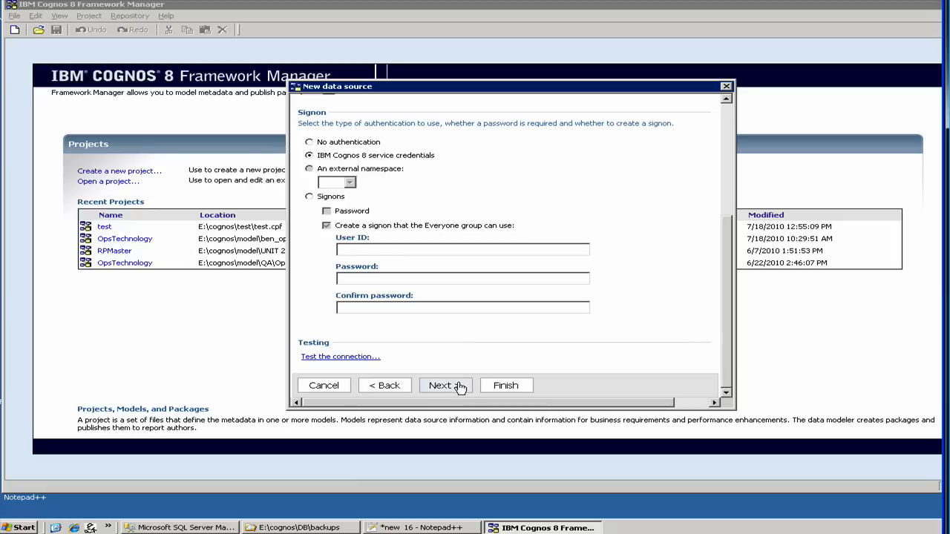
Finish creating the test1 data source, then select test1 to list its database objects
click(444, 386)
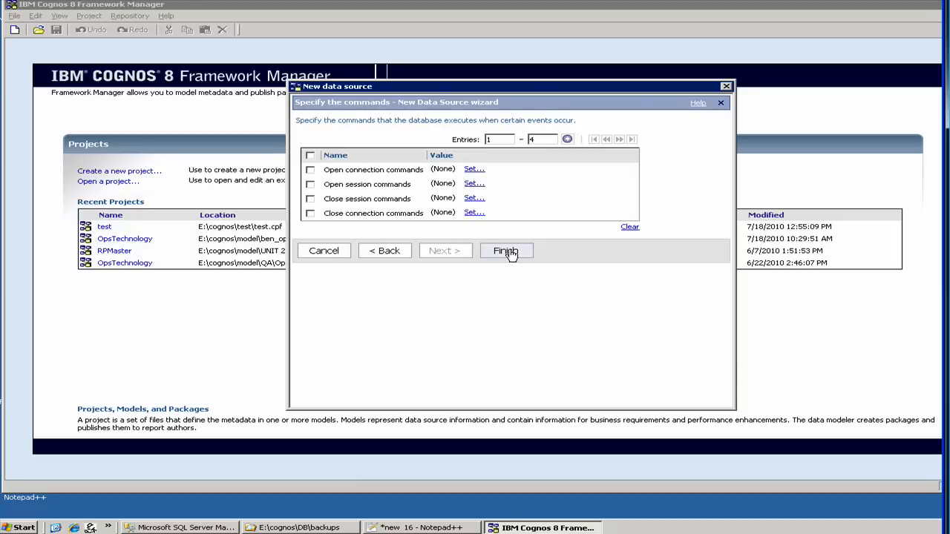
click(507, 251)
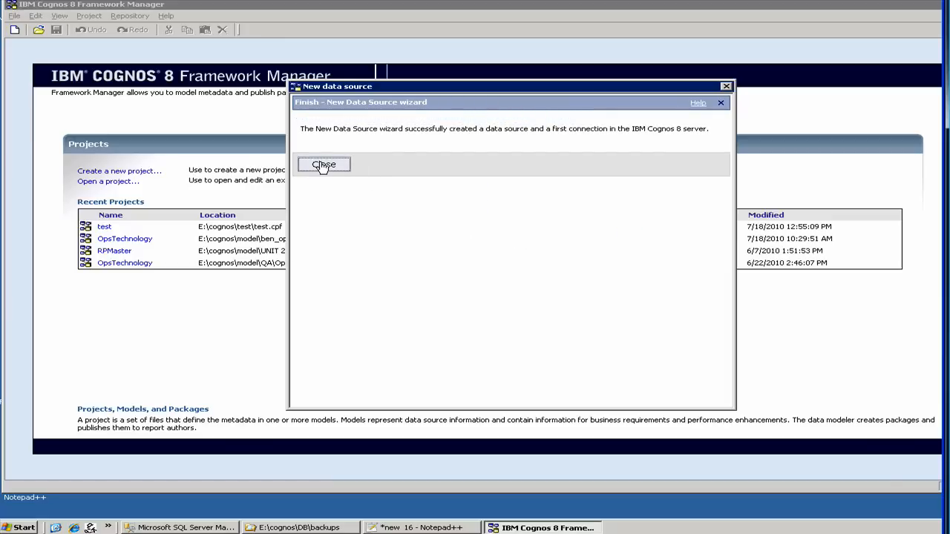
click(323, 164)
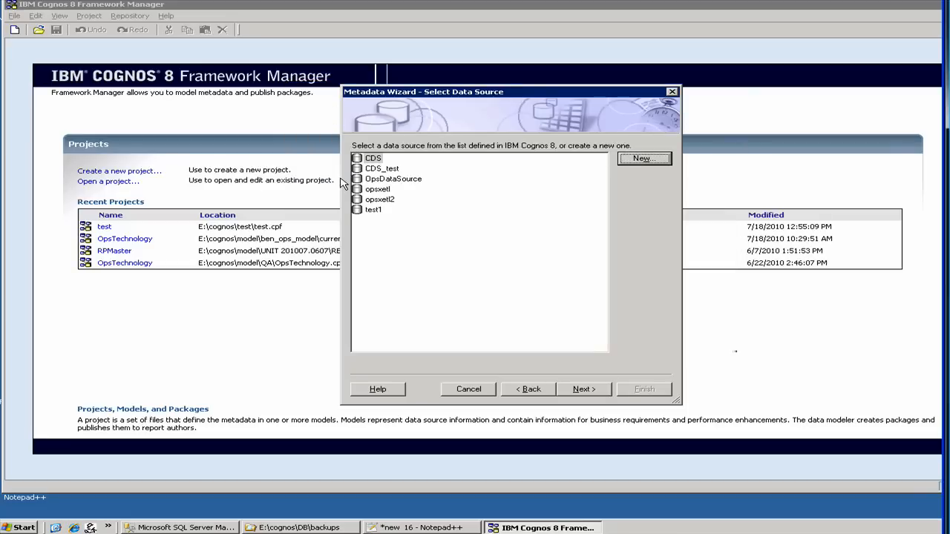
click(373, 209)
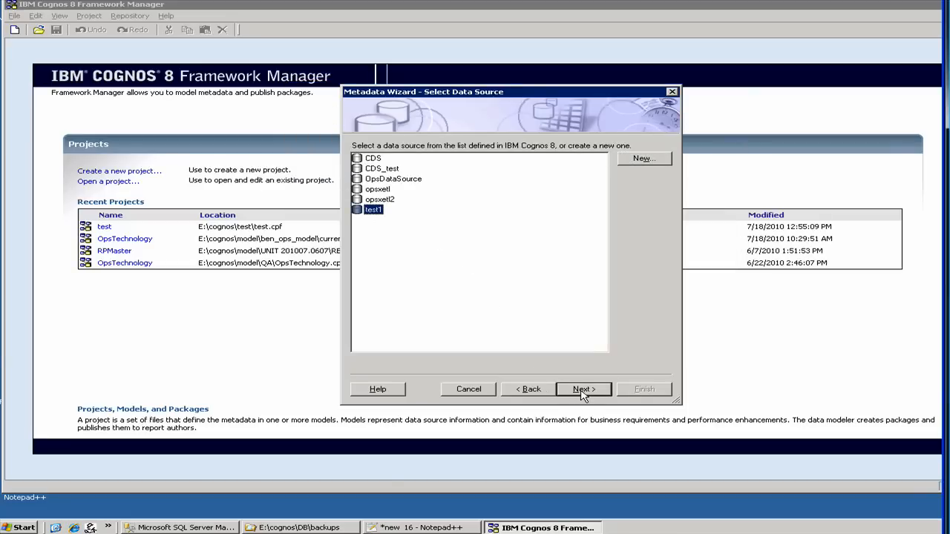
click(583, 389)
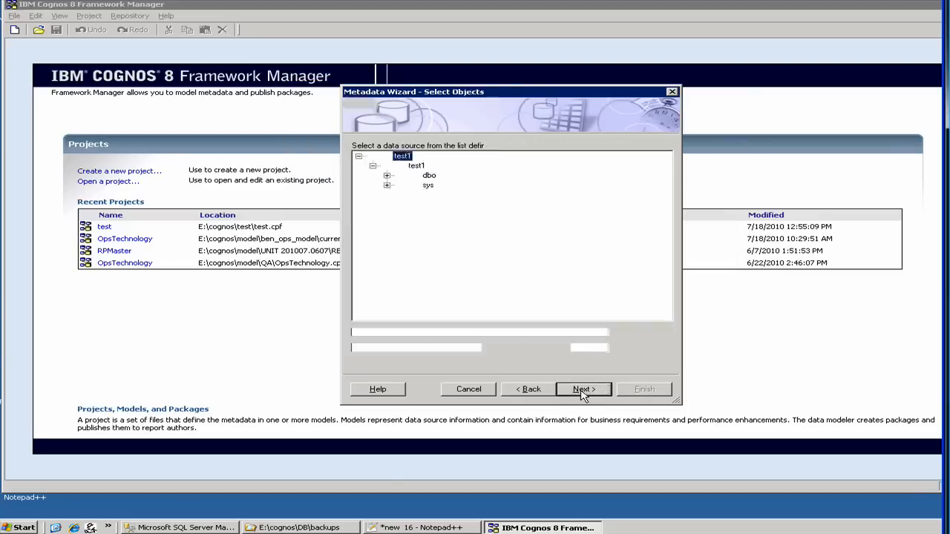
Under dbo > Tables, select agents, quarters, regions and sales for import
click(583, 389)
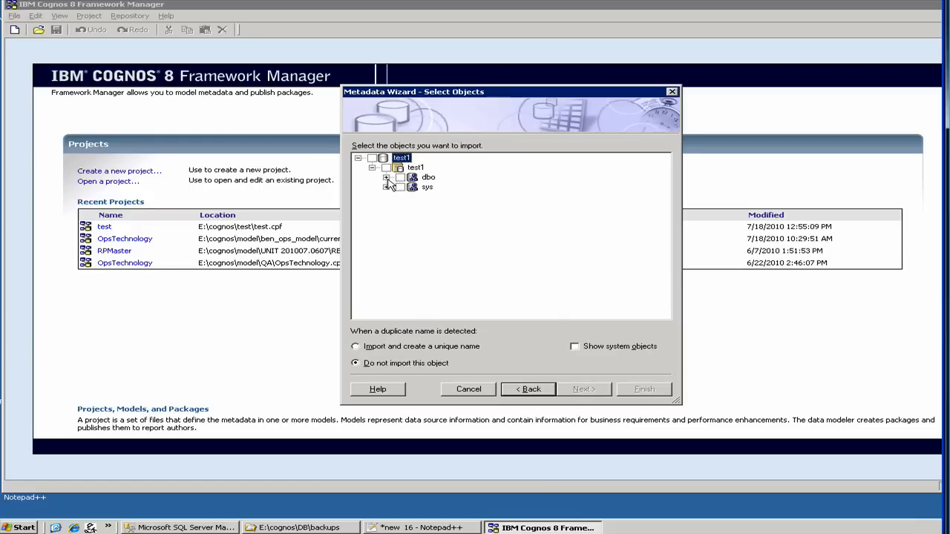
click(387, 178)
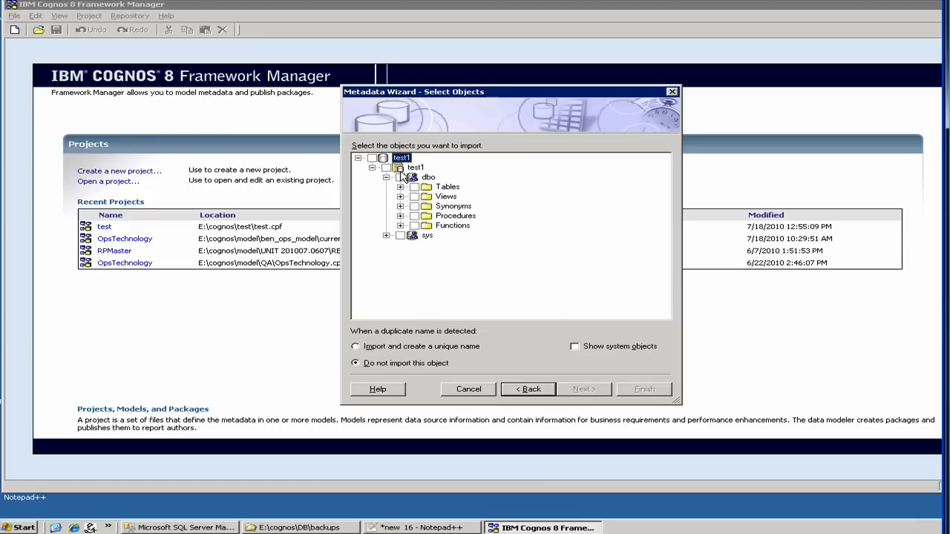
mouse_move(421, 174)
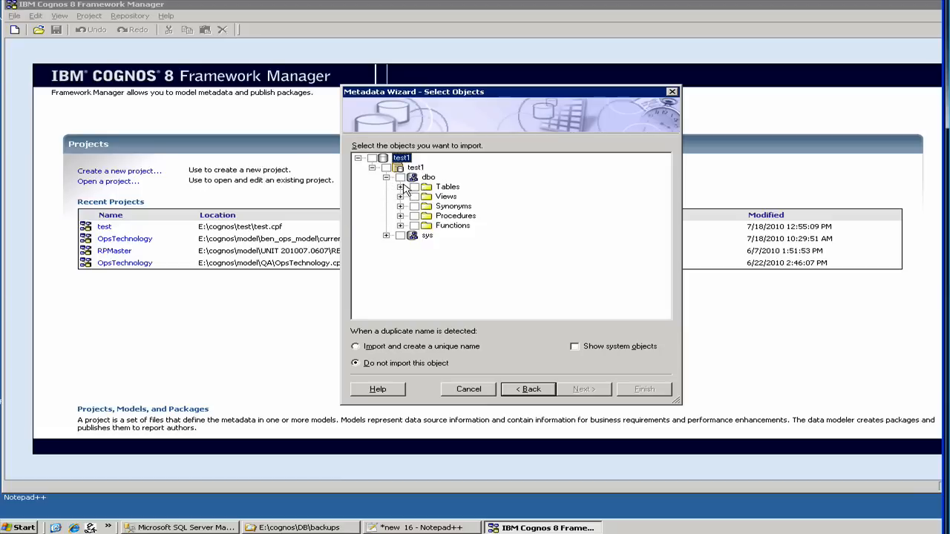
click(401, 186)
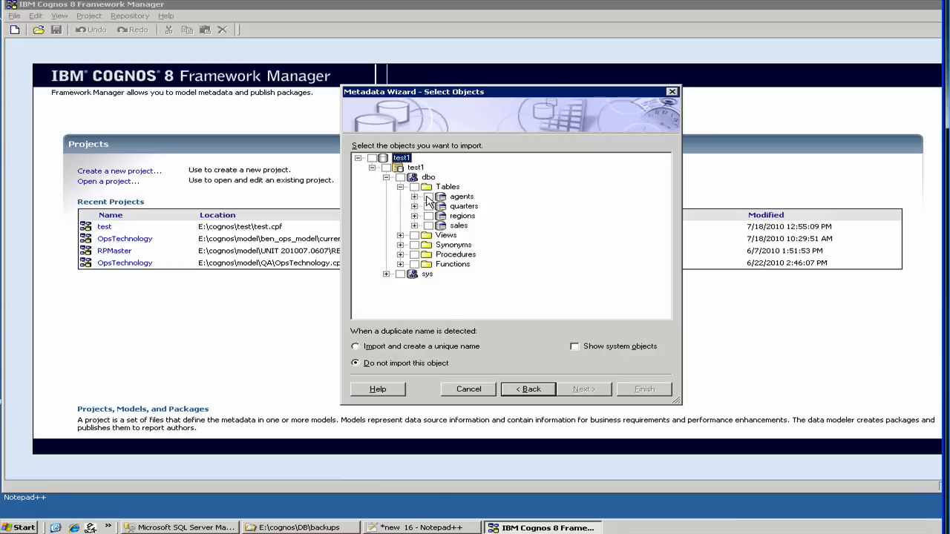
click(441, 206)
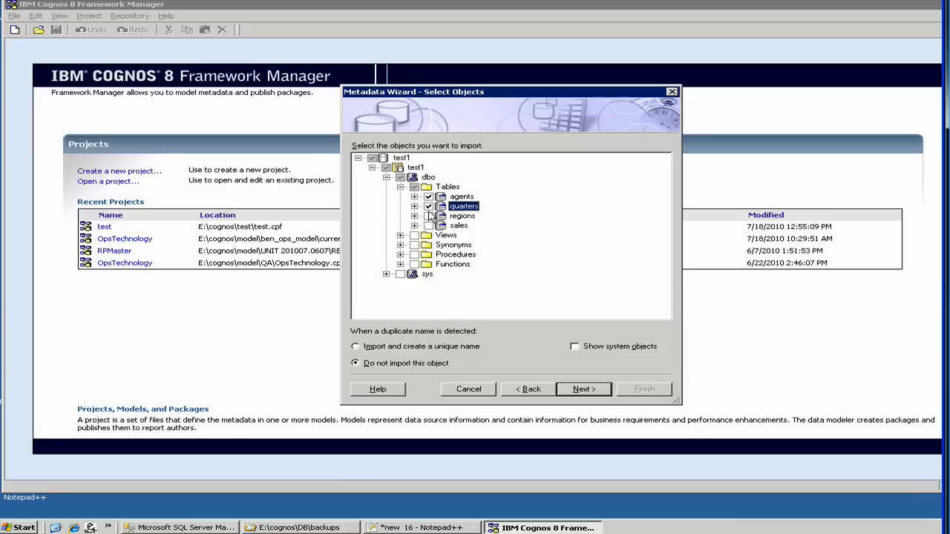
click(433, 225)
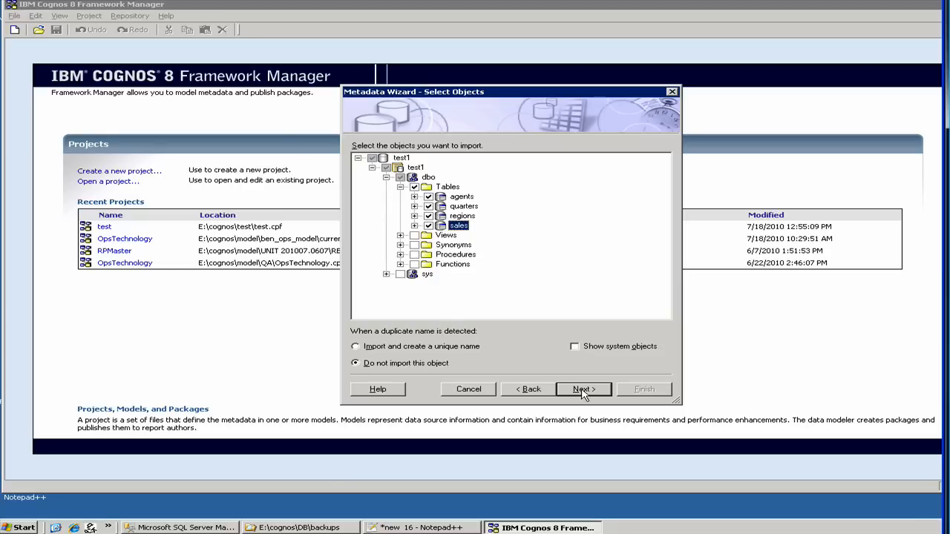
click(584, 389)
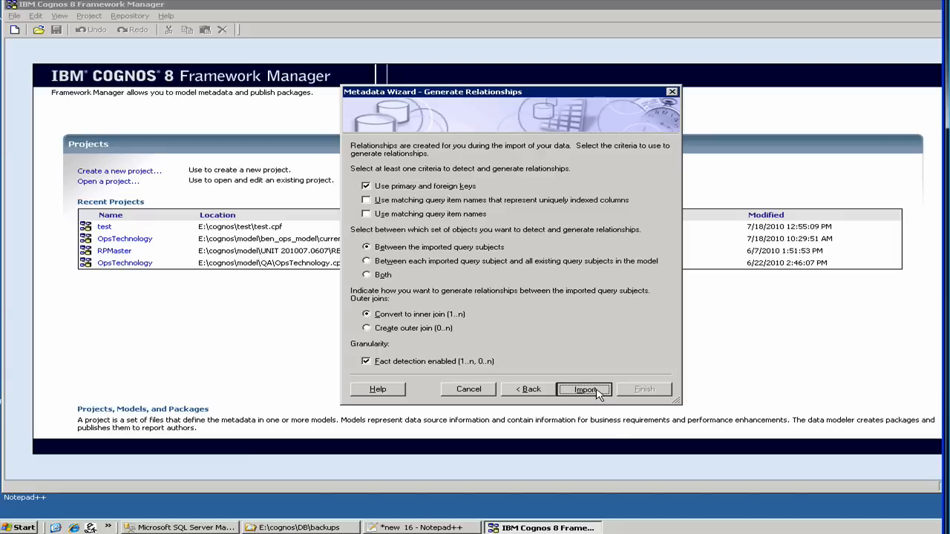
Import the four selected tables into the test1 project and finish the wizard
click(585, 389)
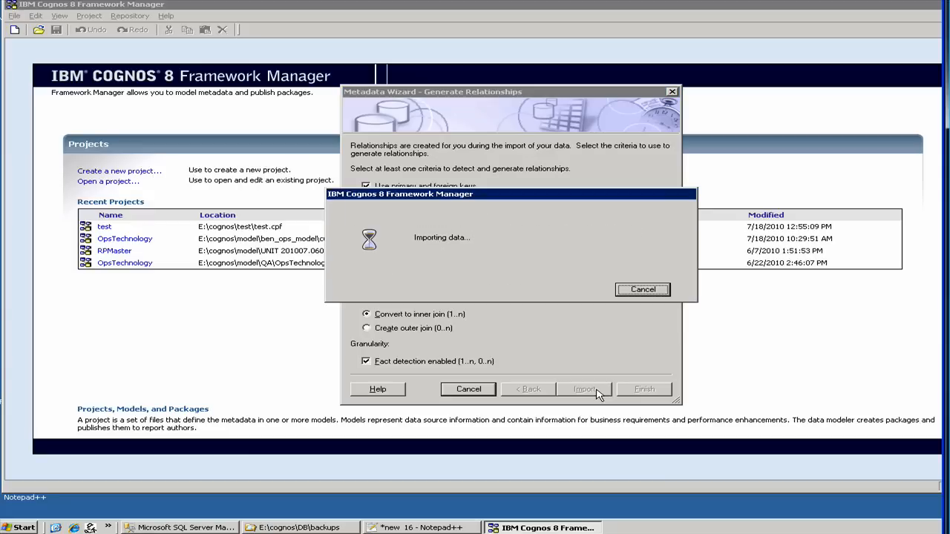
click(584, 389)
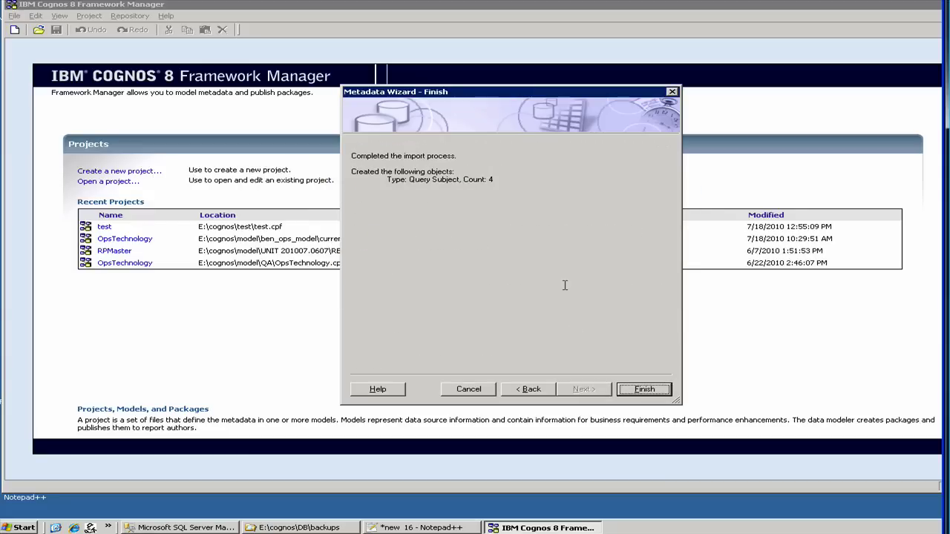
mouse_move(600, 409)
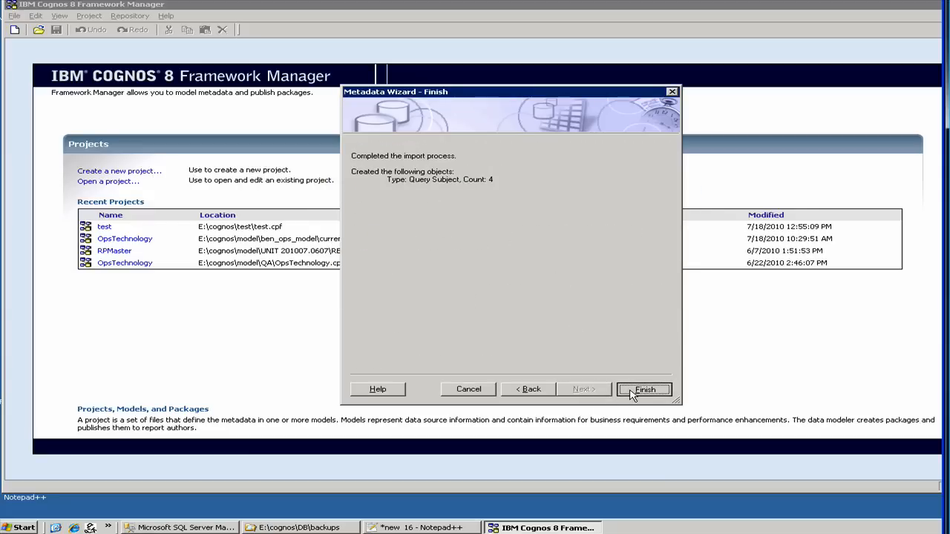
click(645, 389)
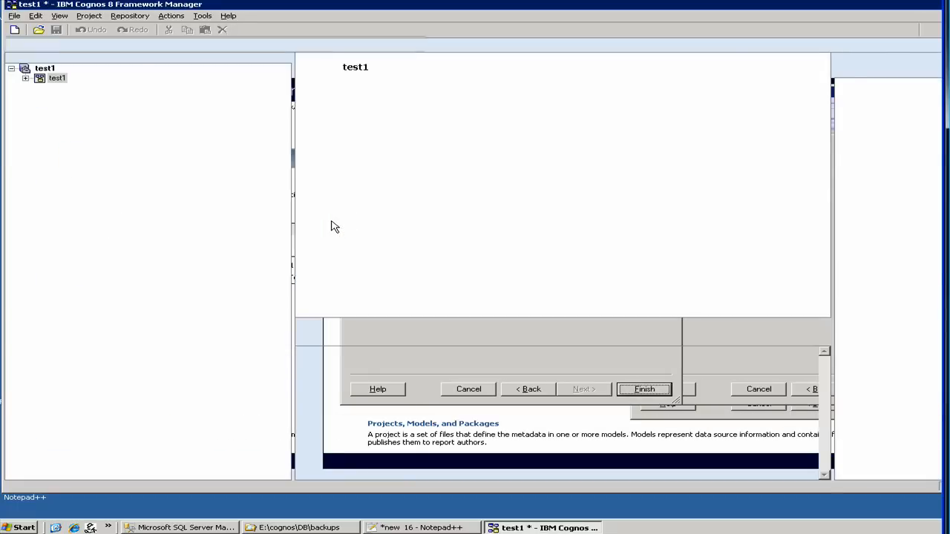
click(644, 389)
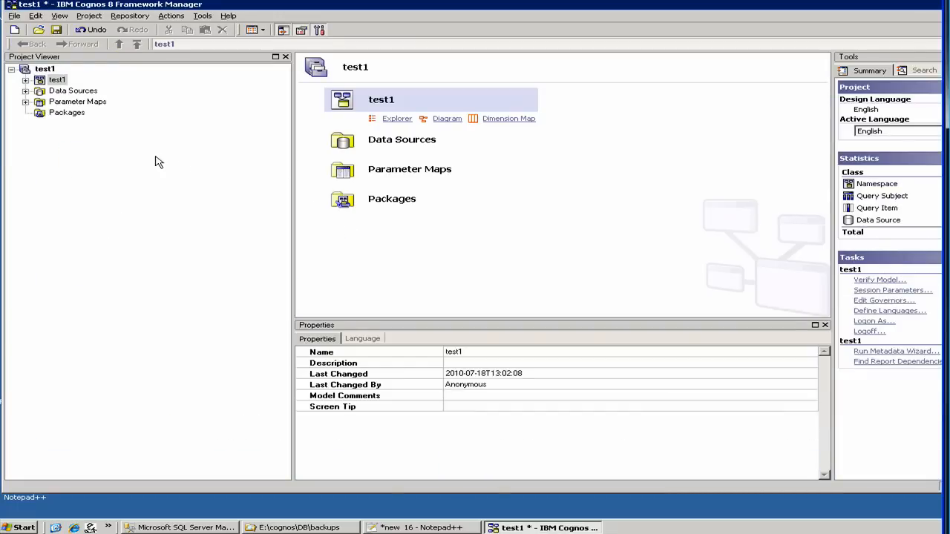
mouse_move(11, 112)
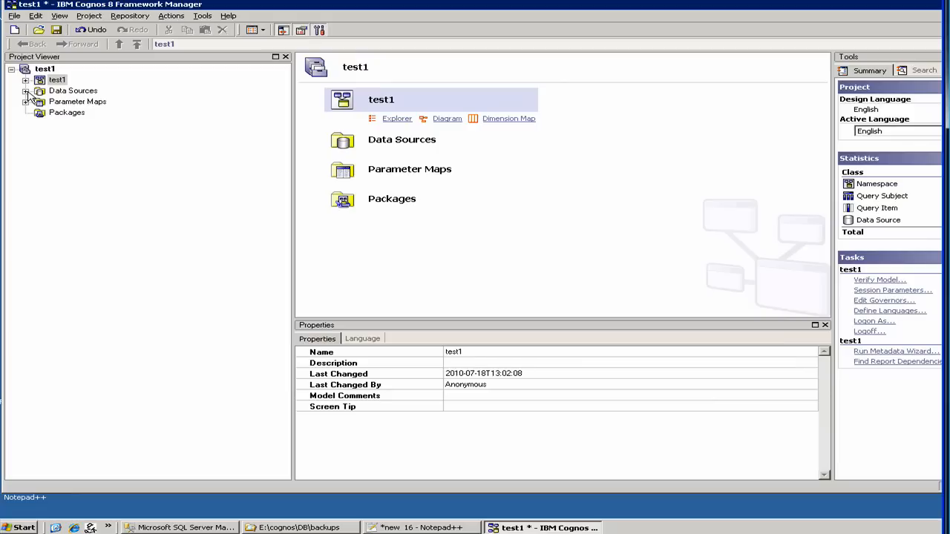
click(27, 92)
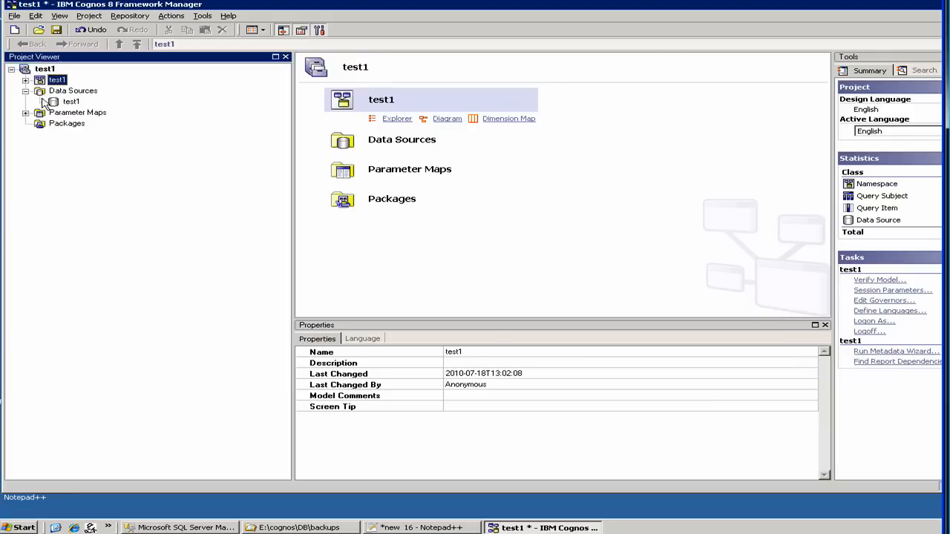
click(69, 101)
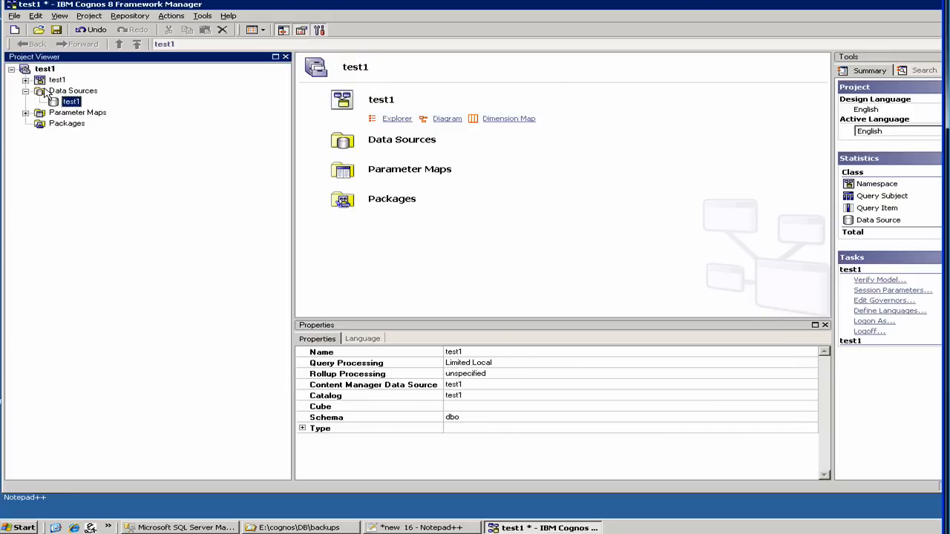
click(28, 76)
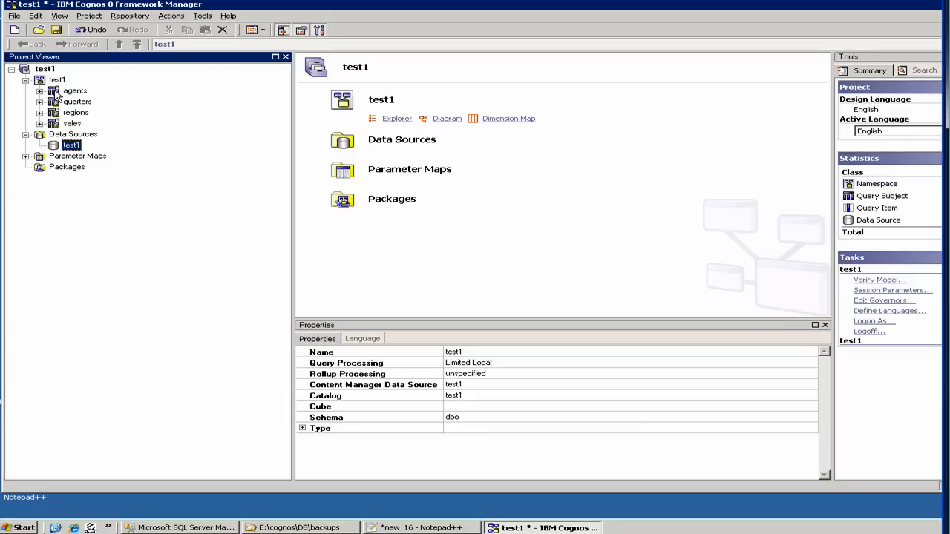
mouse_move(71, 98)
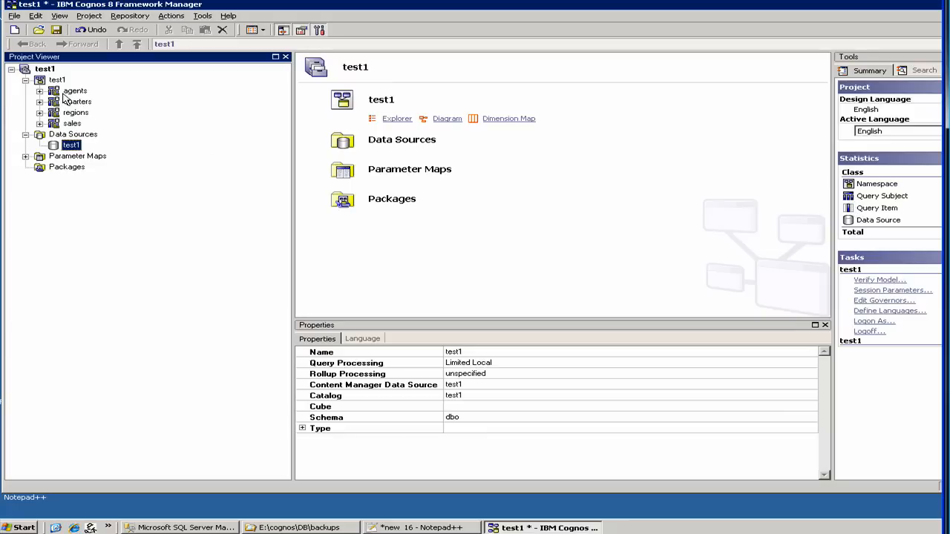
Expand agents and show agent_id's properties, where Usage reads Fact
click(27, 89)
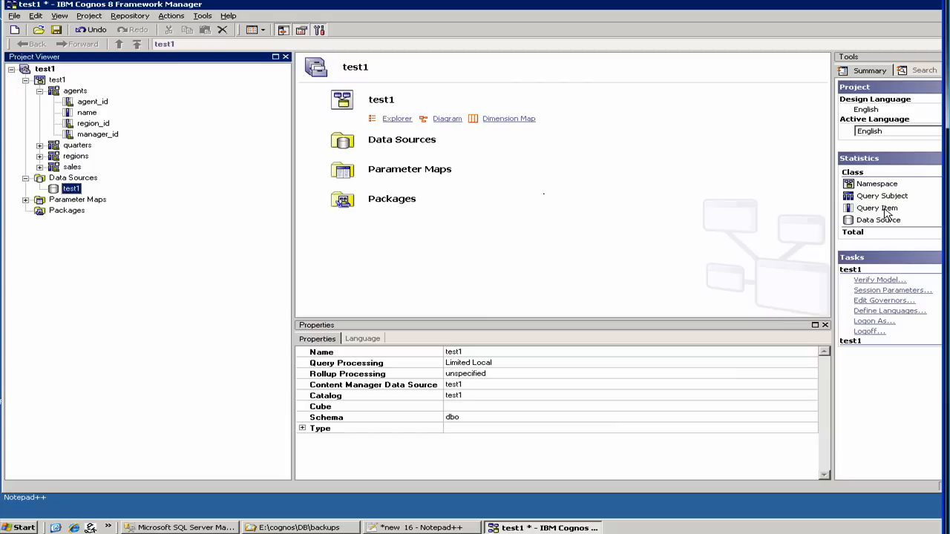
mouse_move(856, 220)
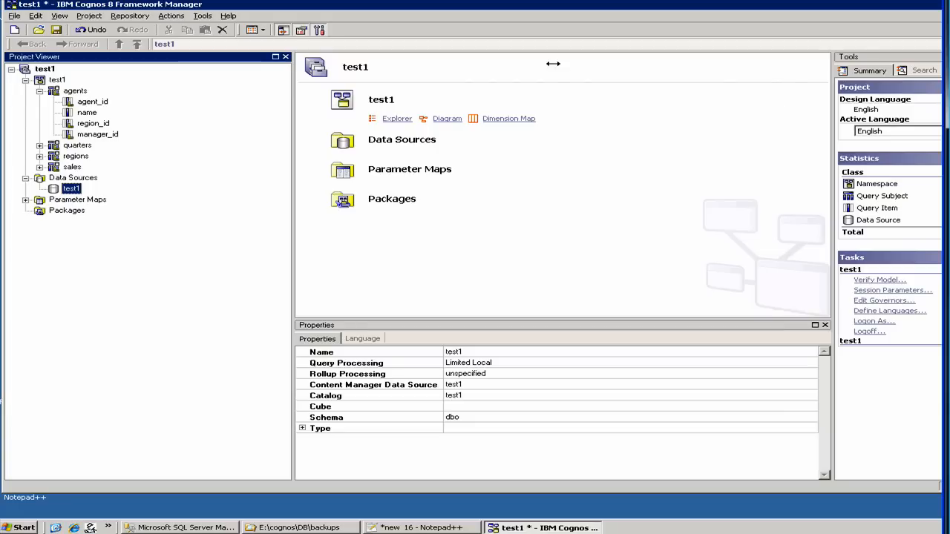
mouse_move(424, 196)
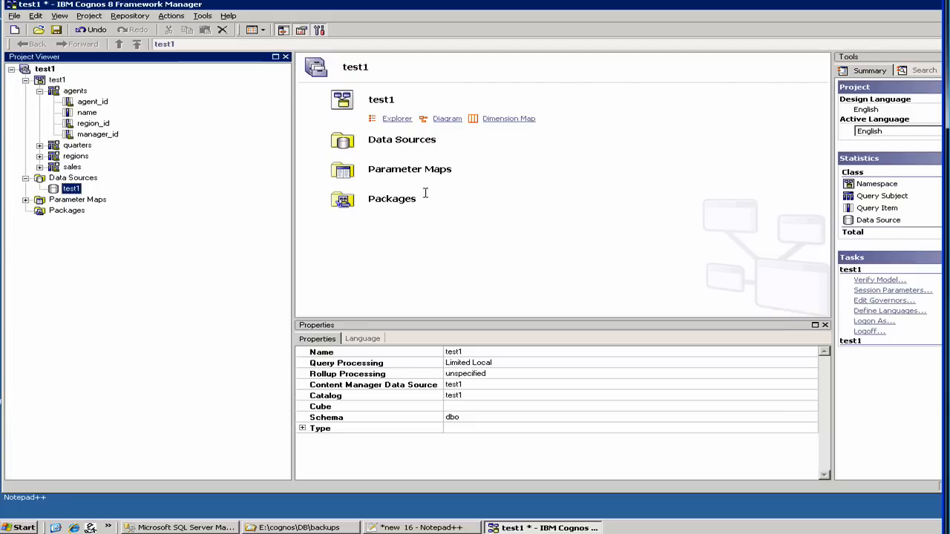
mouse_move(38, 150)
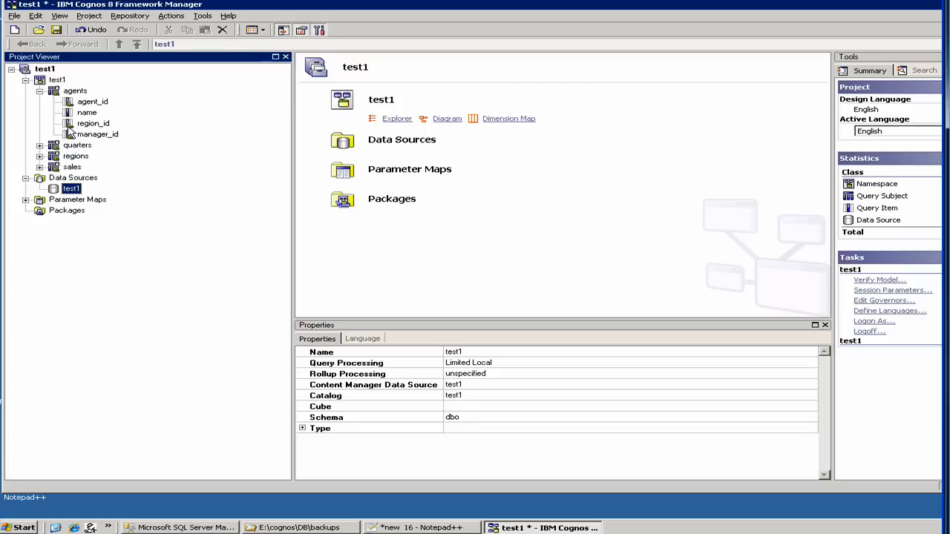
mouse_move(73, 134)
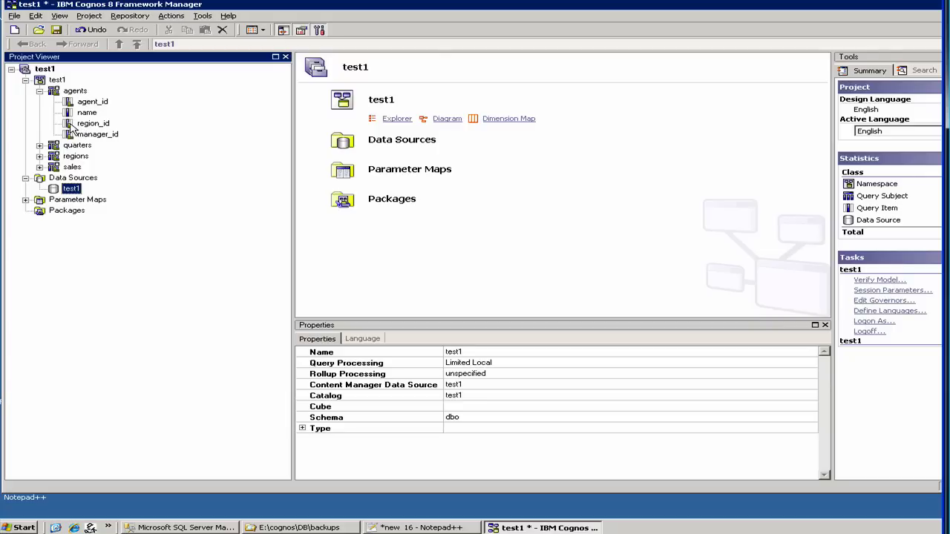
mouse_move(75, 112)
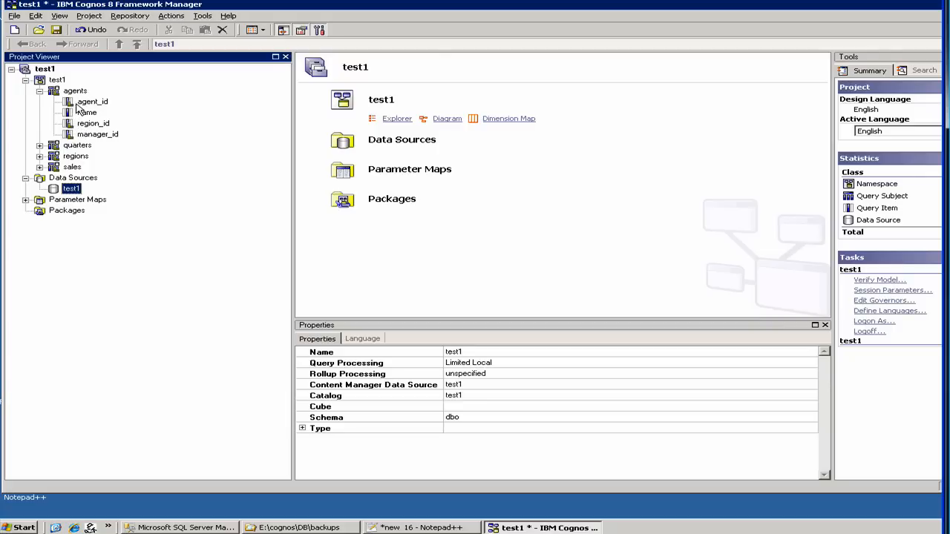
click(91, 101)
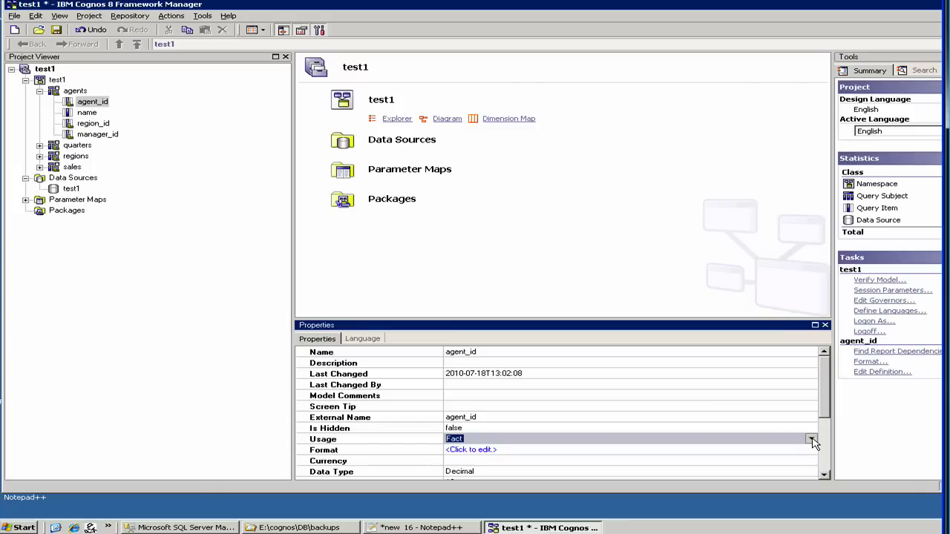
Change Usage to Identifier for agent_id, region_id and manager_id, leaving name as Attribute
click(812, 441)
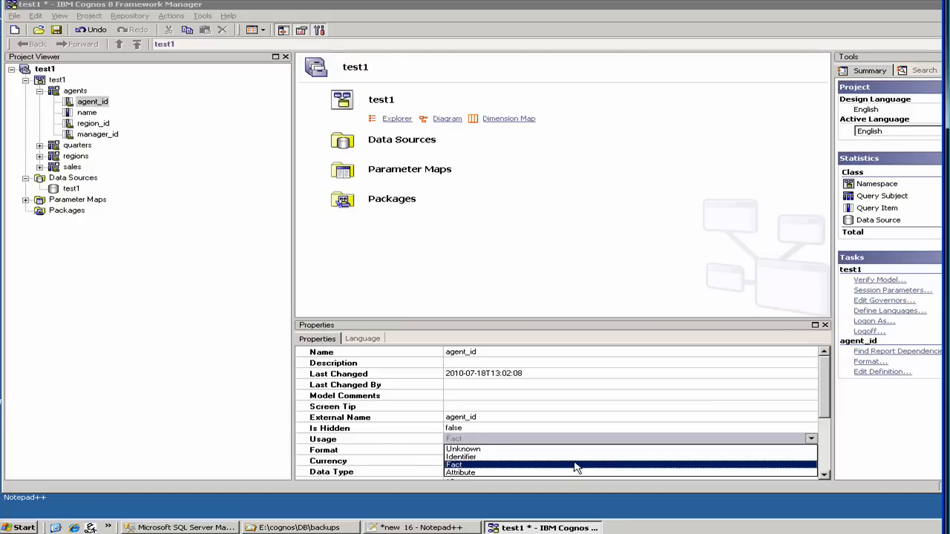
click(454, 464)
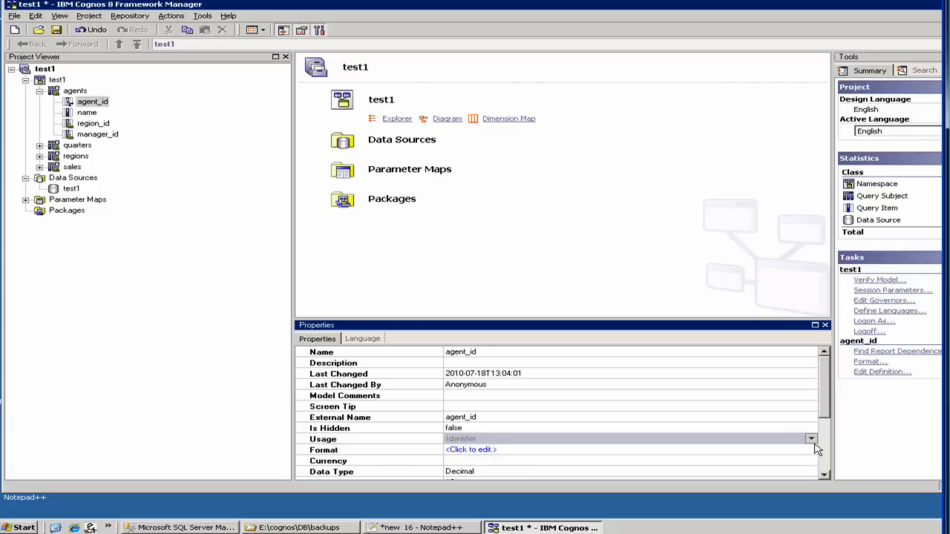
mouse_move(500, 450)
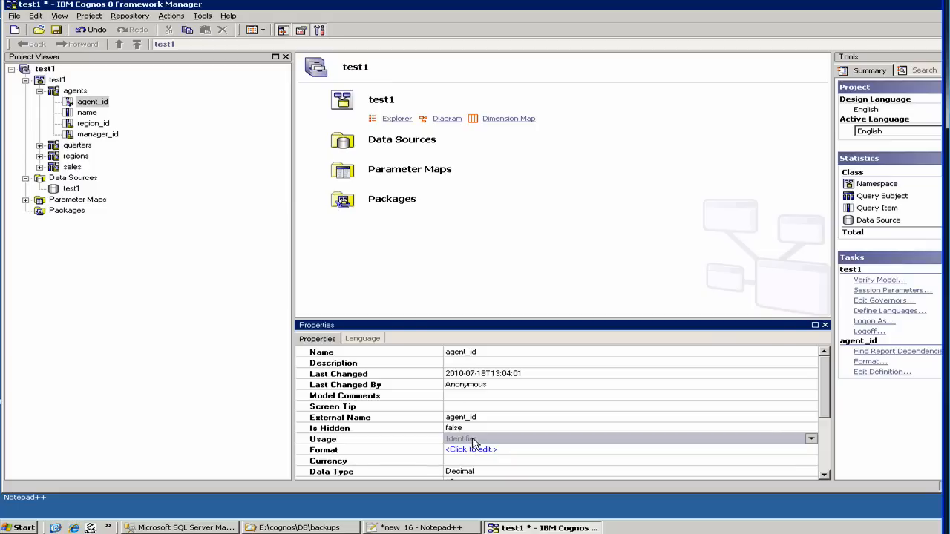
mouse_move(467, 421)
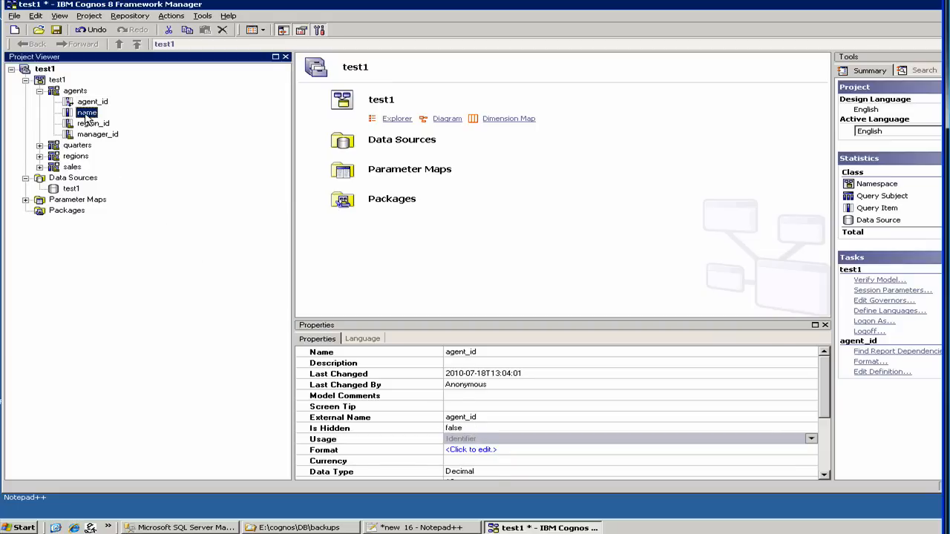
click(86, 112)
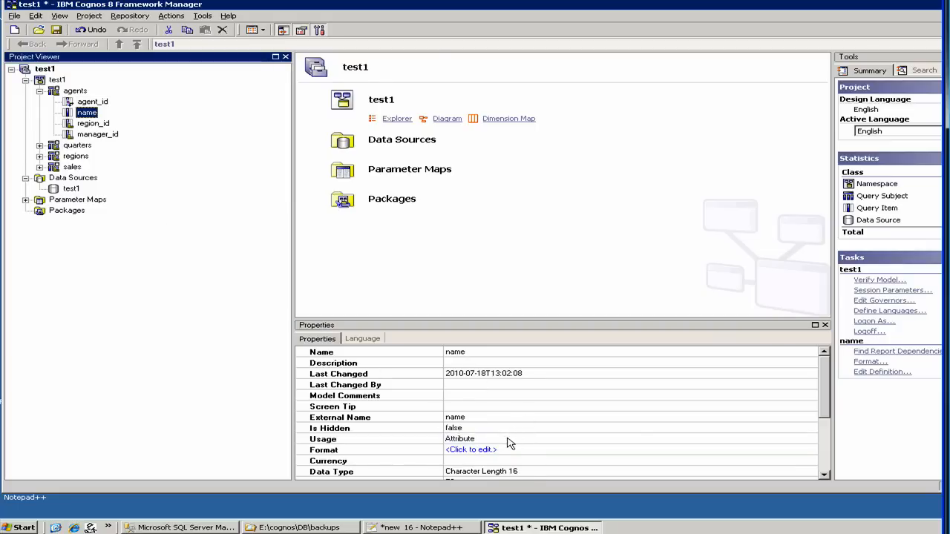
click(92, 123)
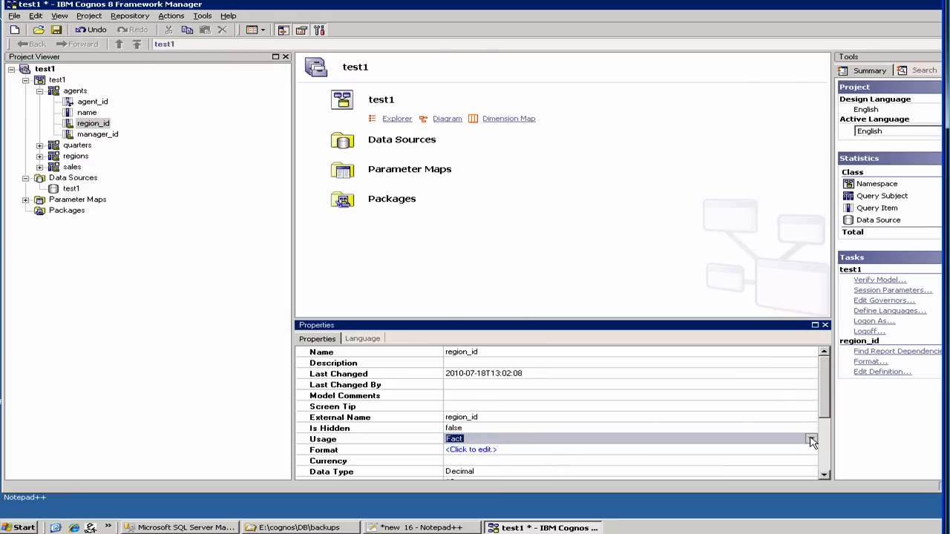
click(811, 439)
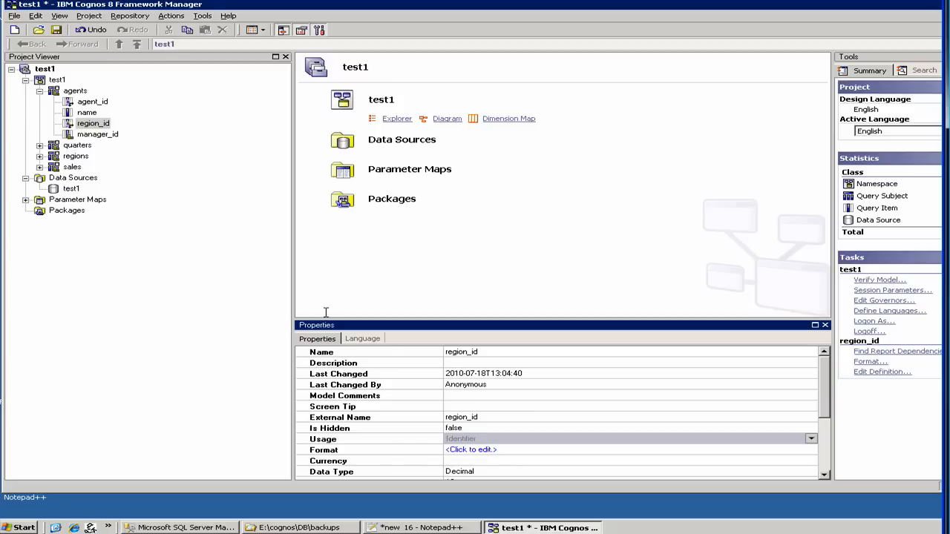
click(97, 134)
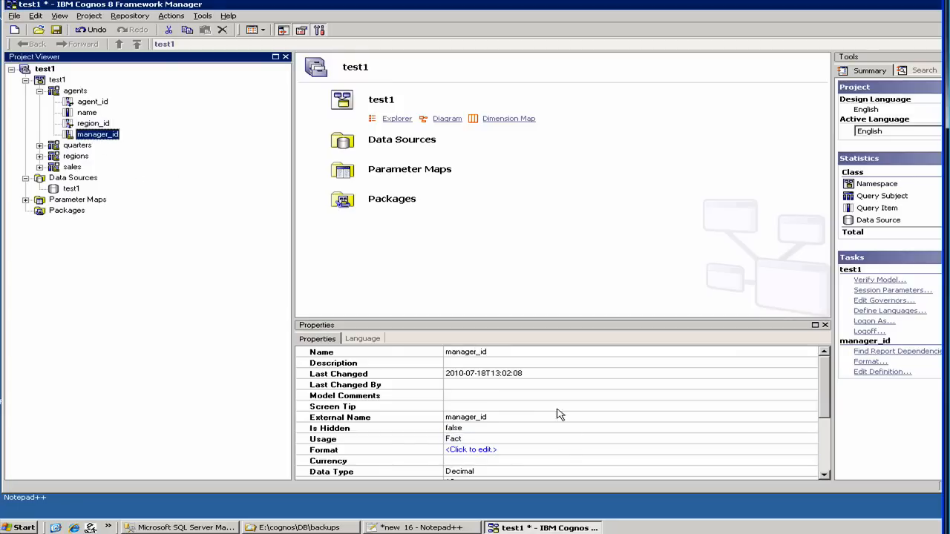
click(475, 438)
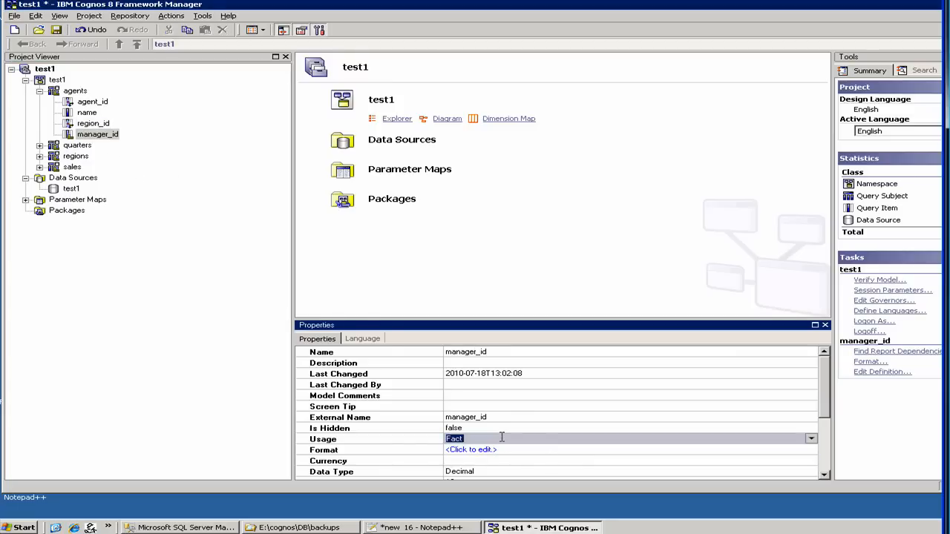
click(811, 438)
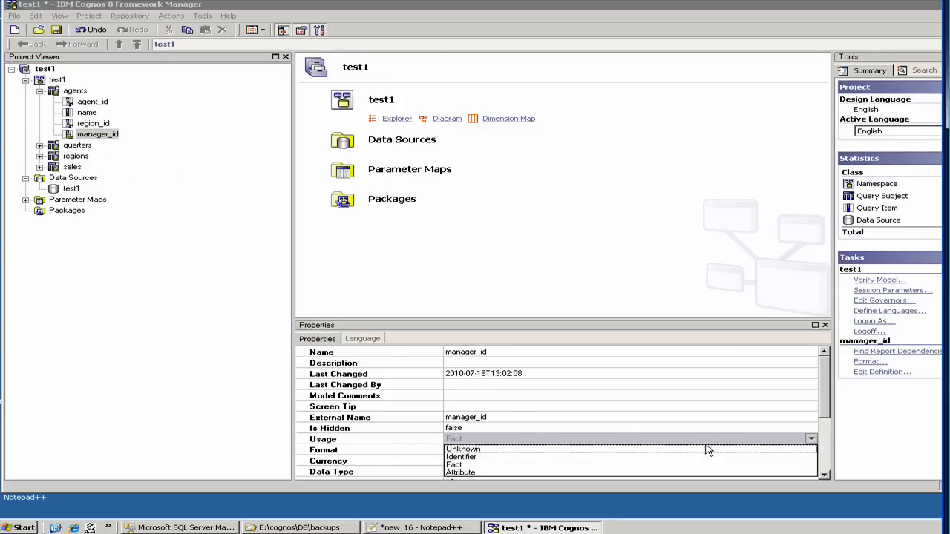
click(457, 458)
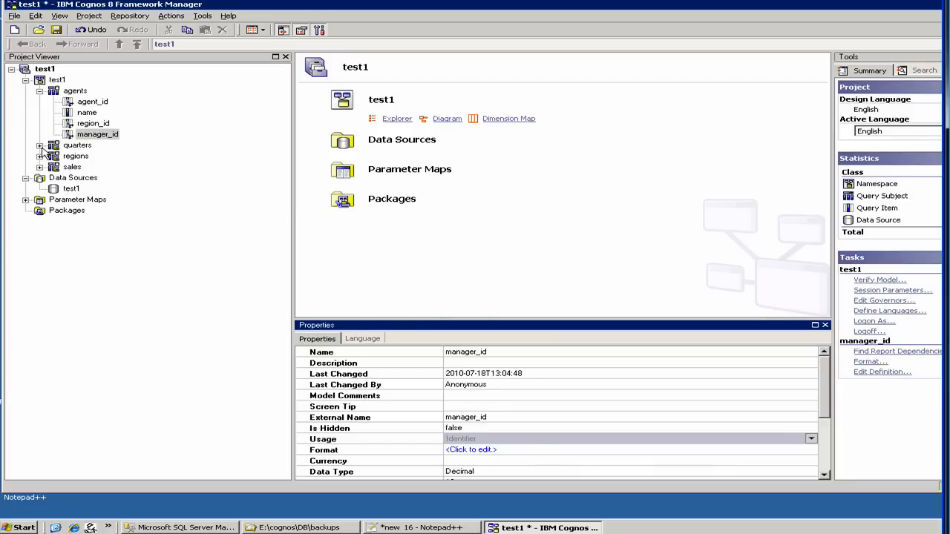
Expand quarters and sales, and show the Usage choices for sales' id column
click(40, 145)
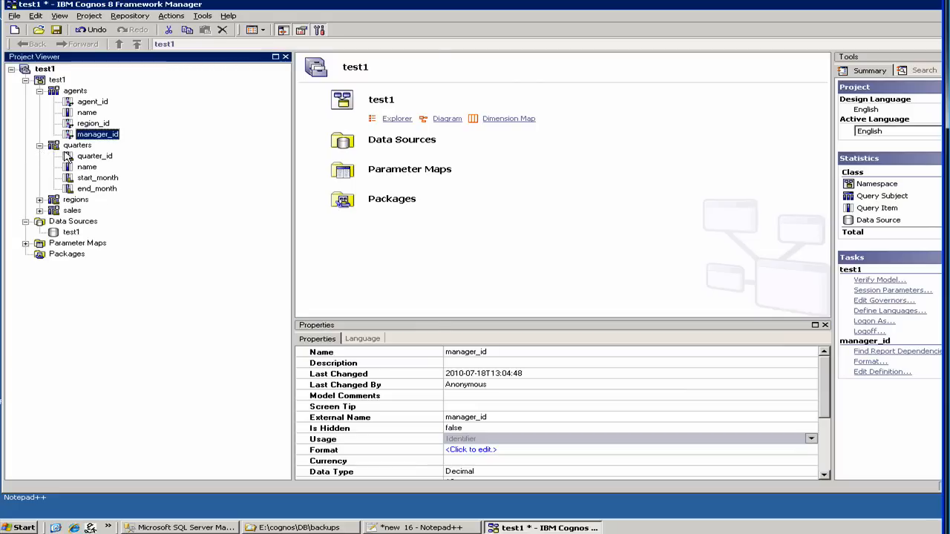
click(92, 155)
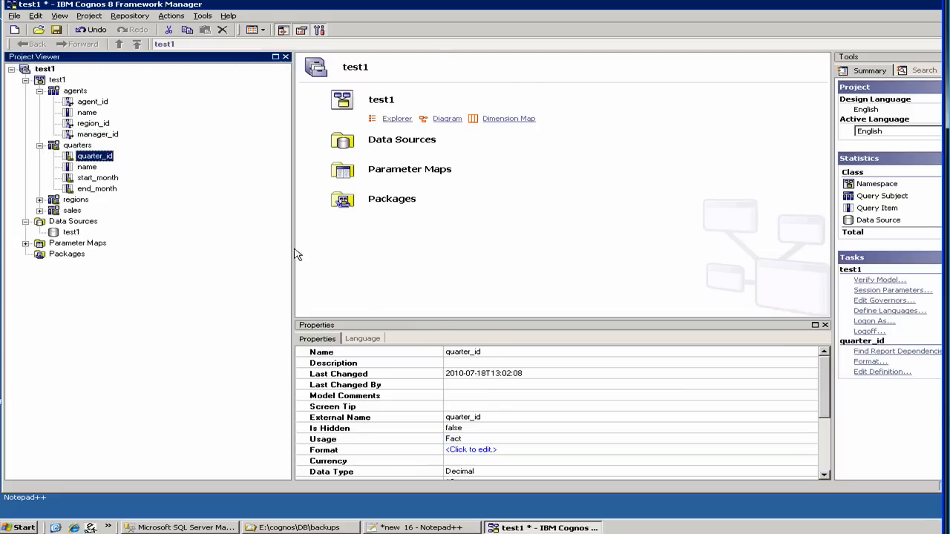
mouse_move(87, 176)
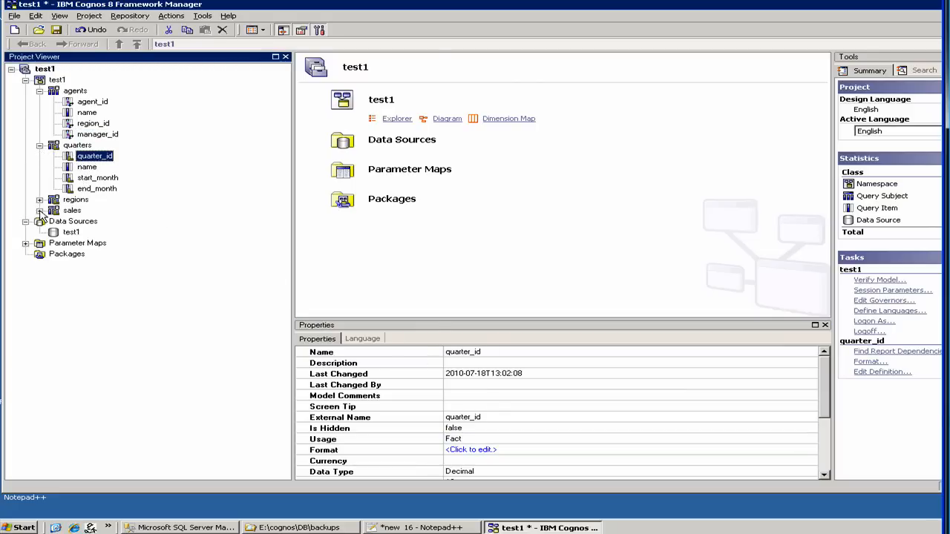
click(41, 210)
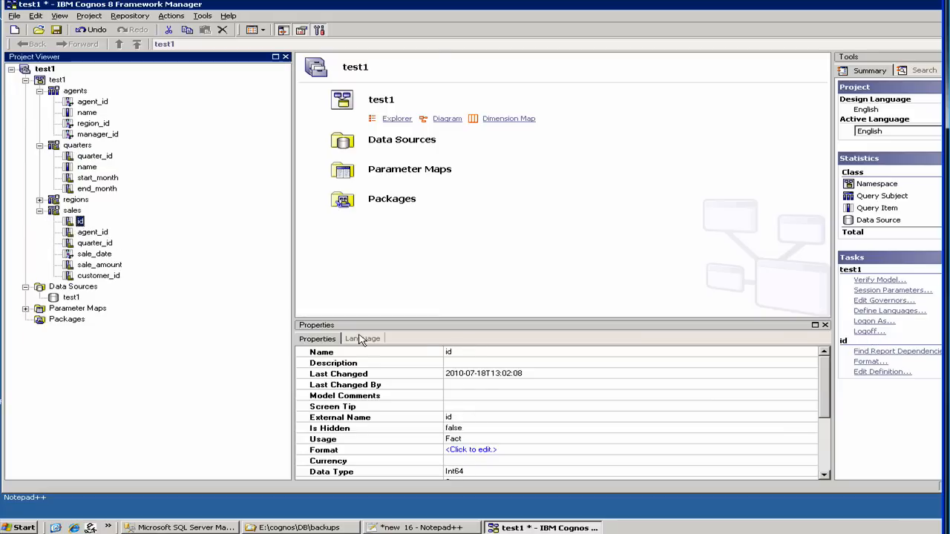
mouse_move(495, 445)
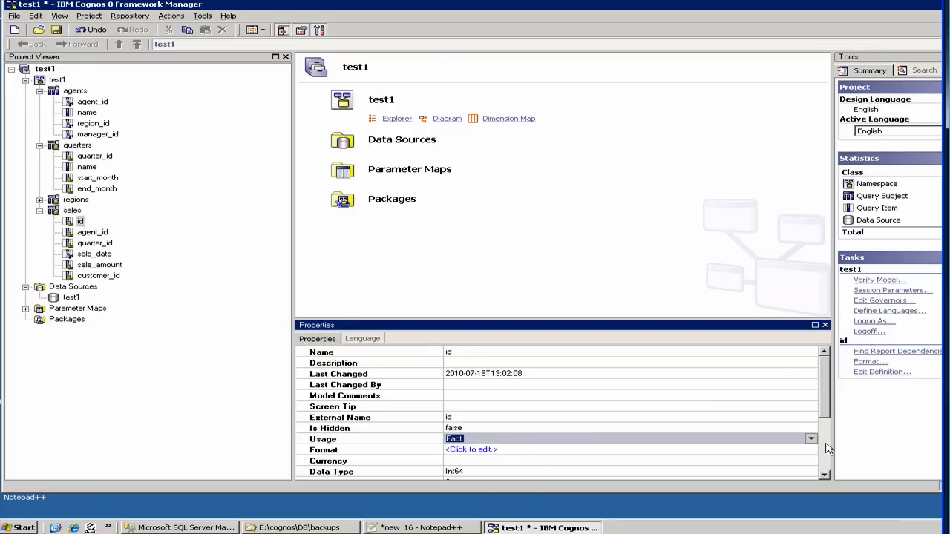
click(811, 439)
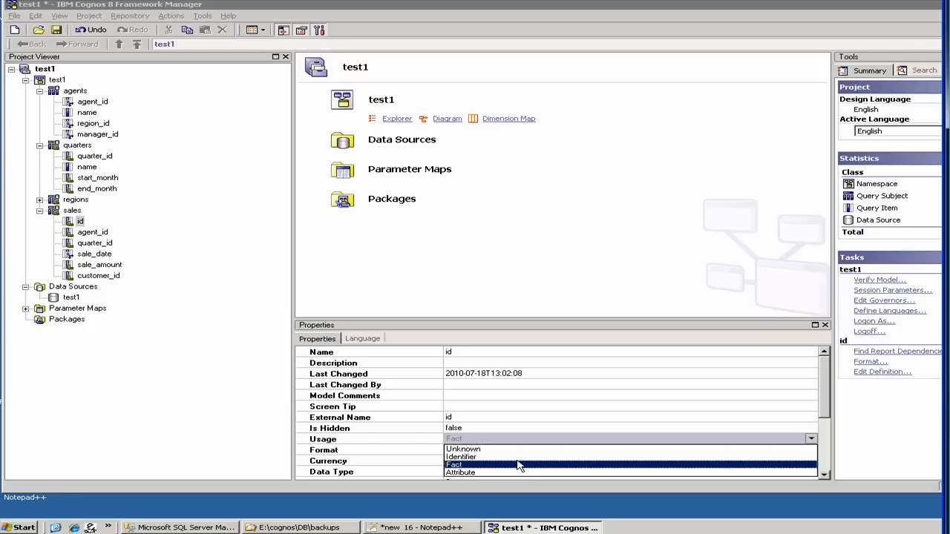